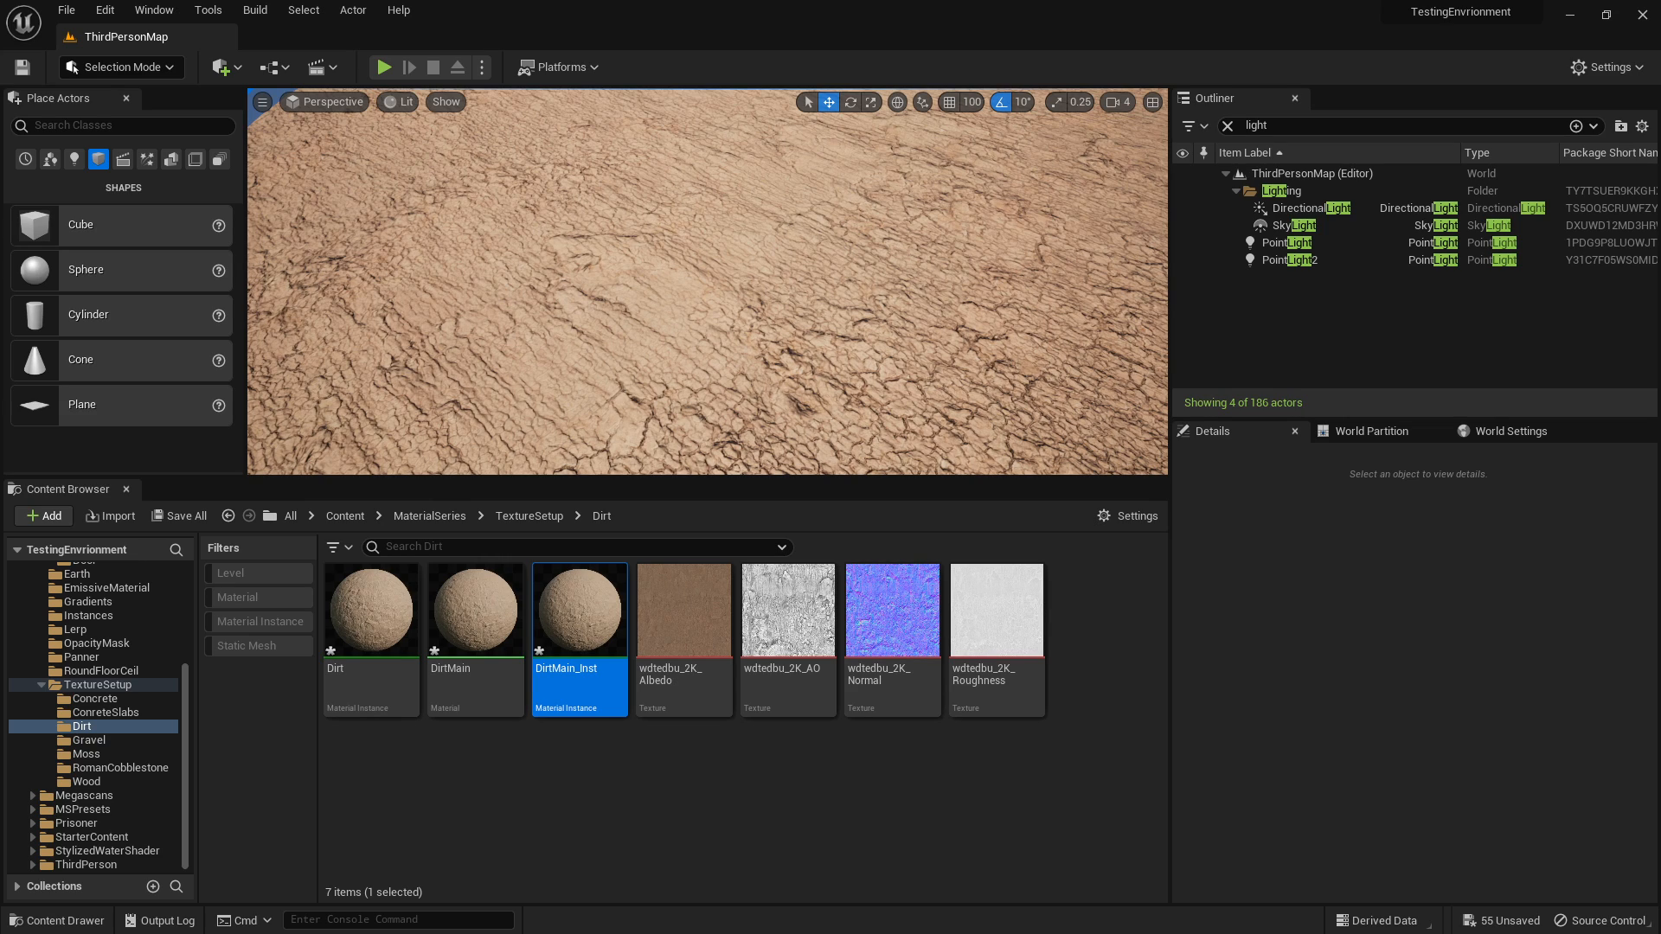
# Step: Open DirtMain_Inst and enable its FlattenNormals parameter override, left at 0
pyautogui.doubleClick(580, 608)
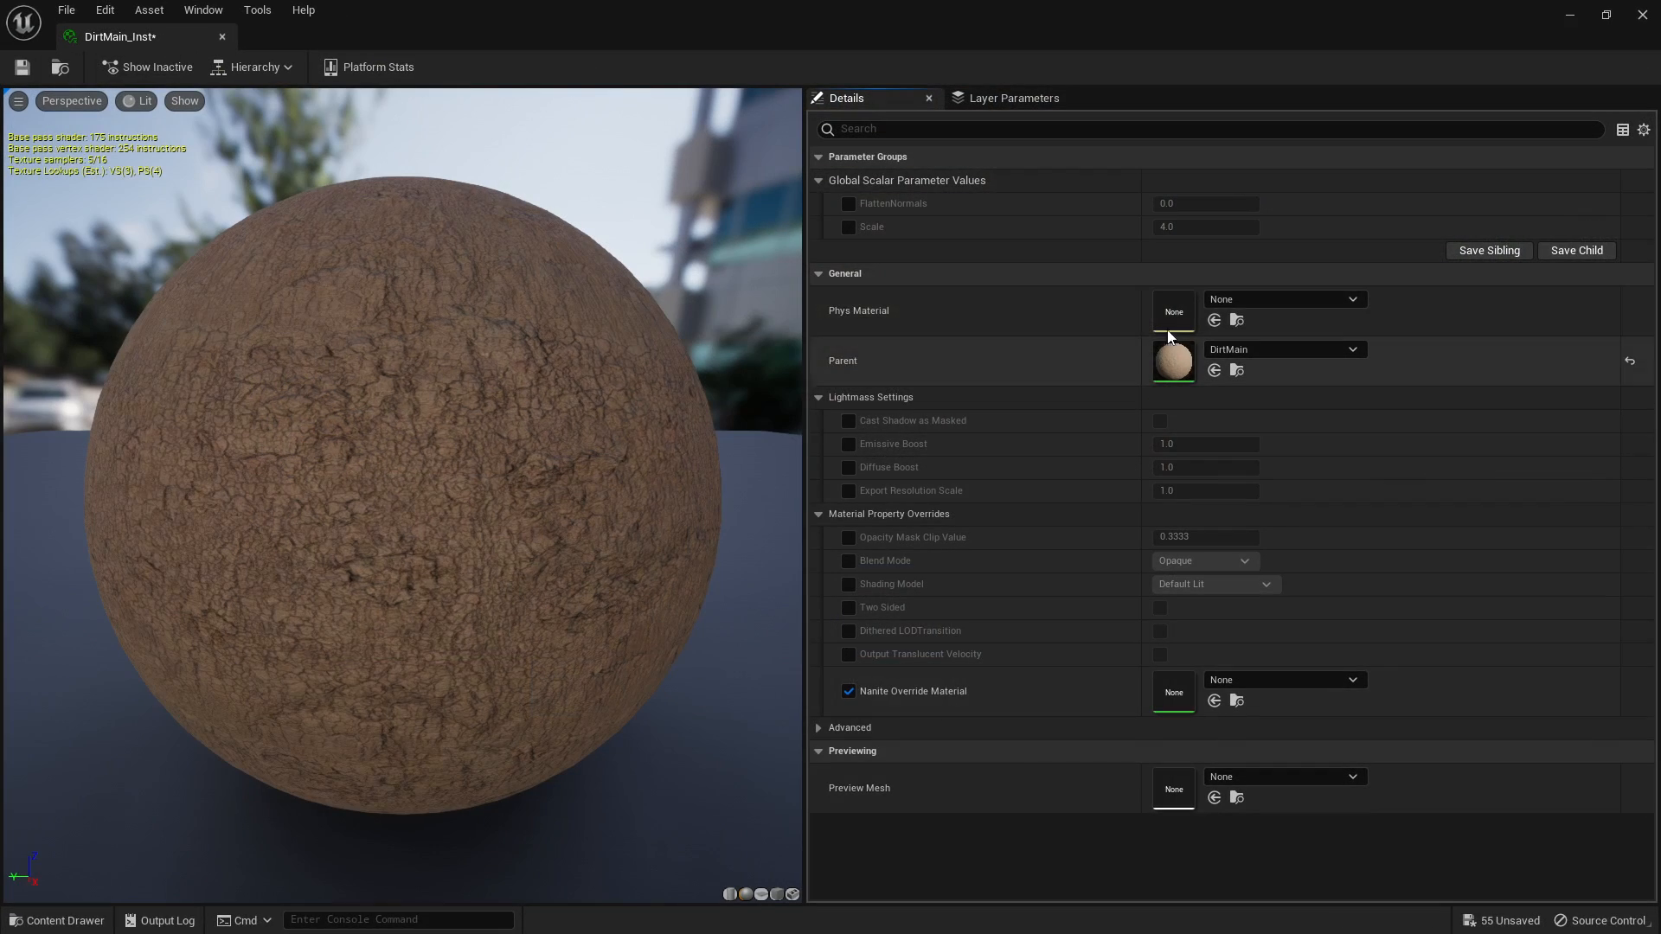
pyautogui.click(849, 203)
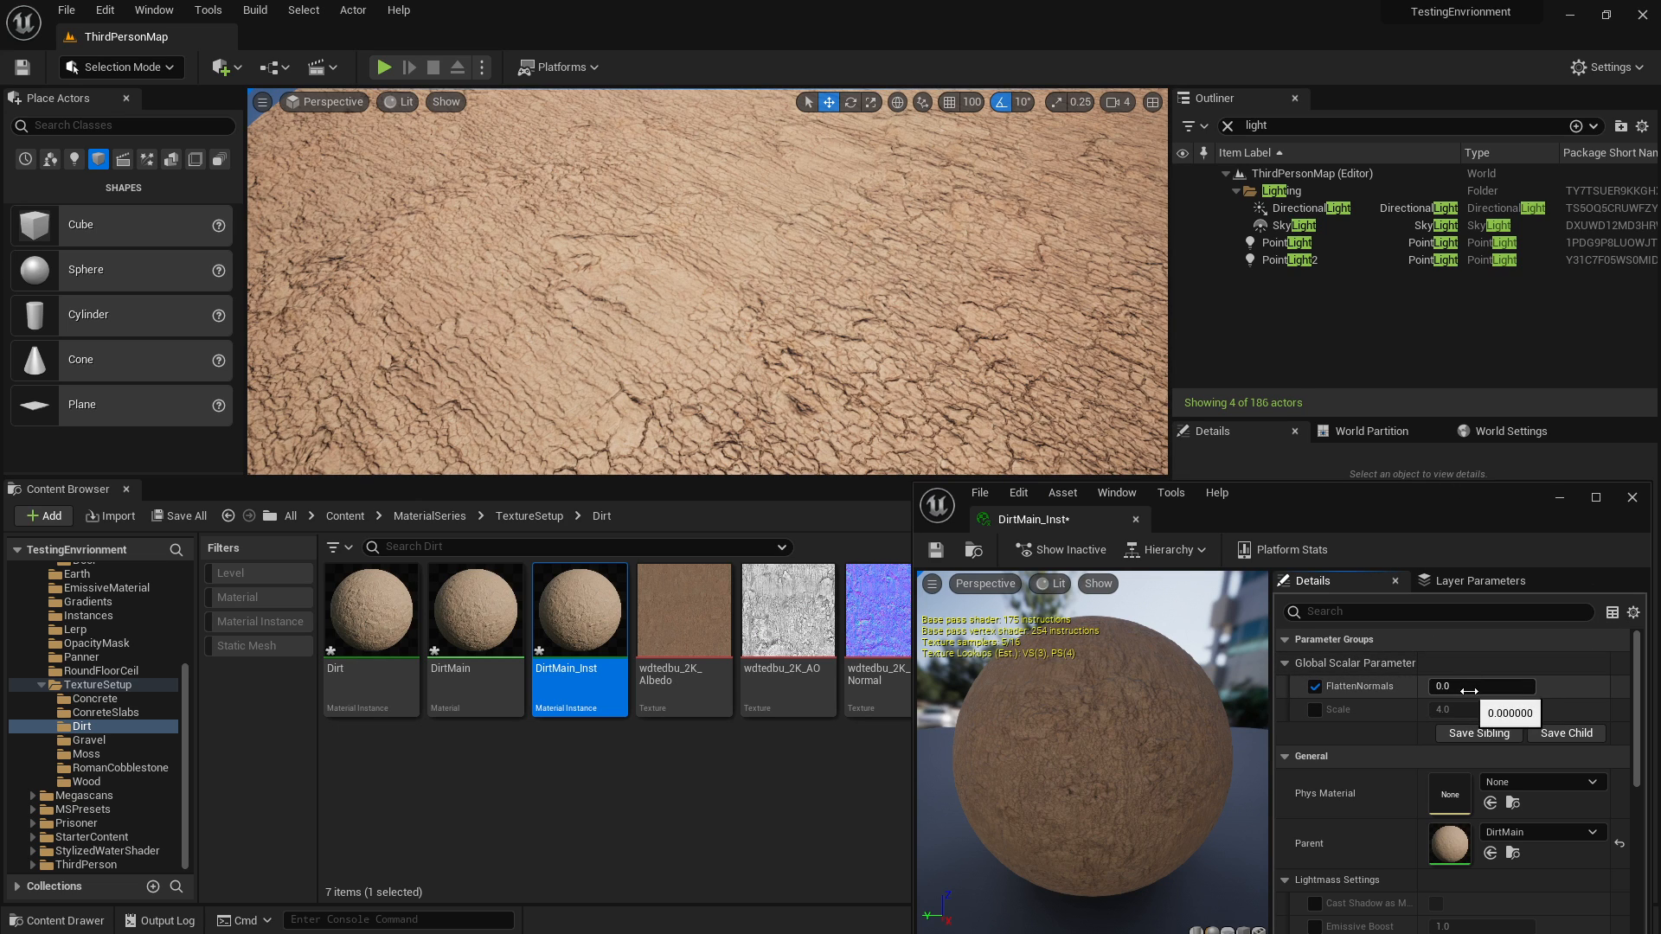
pyautogui.moveTo(1442, 686); pyautogui.dragTo(1482, 687)
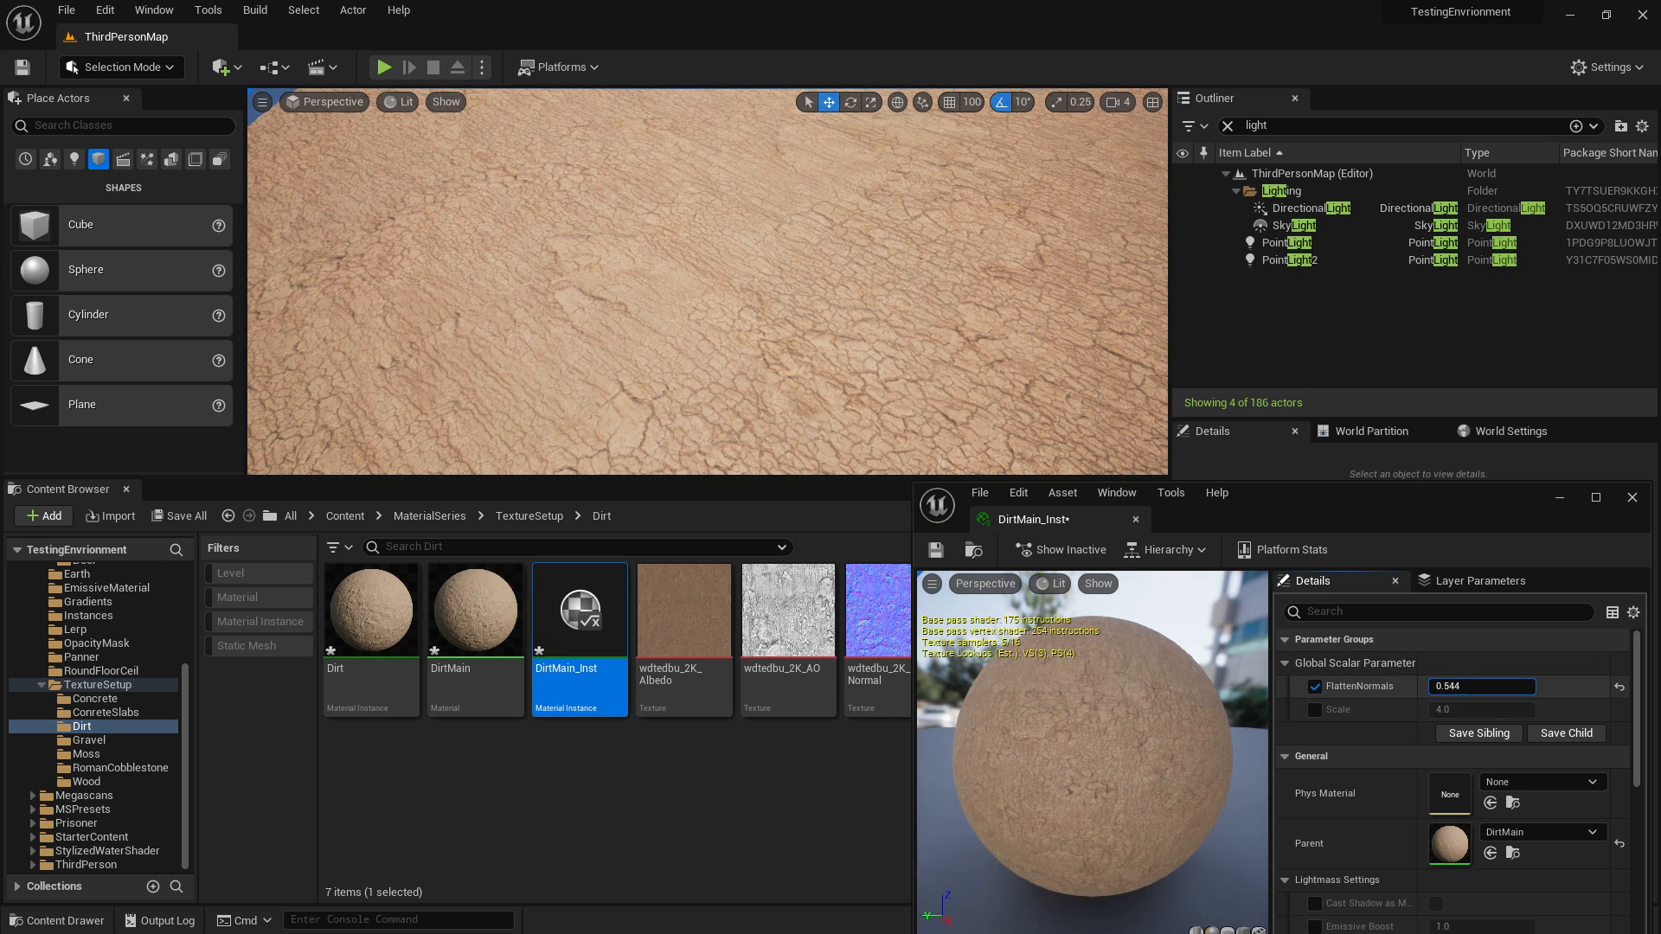
pyautogui.write('0.848')
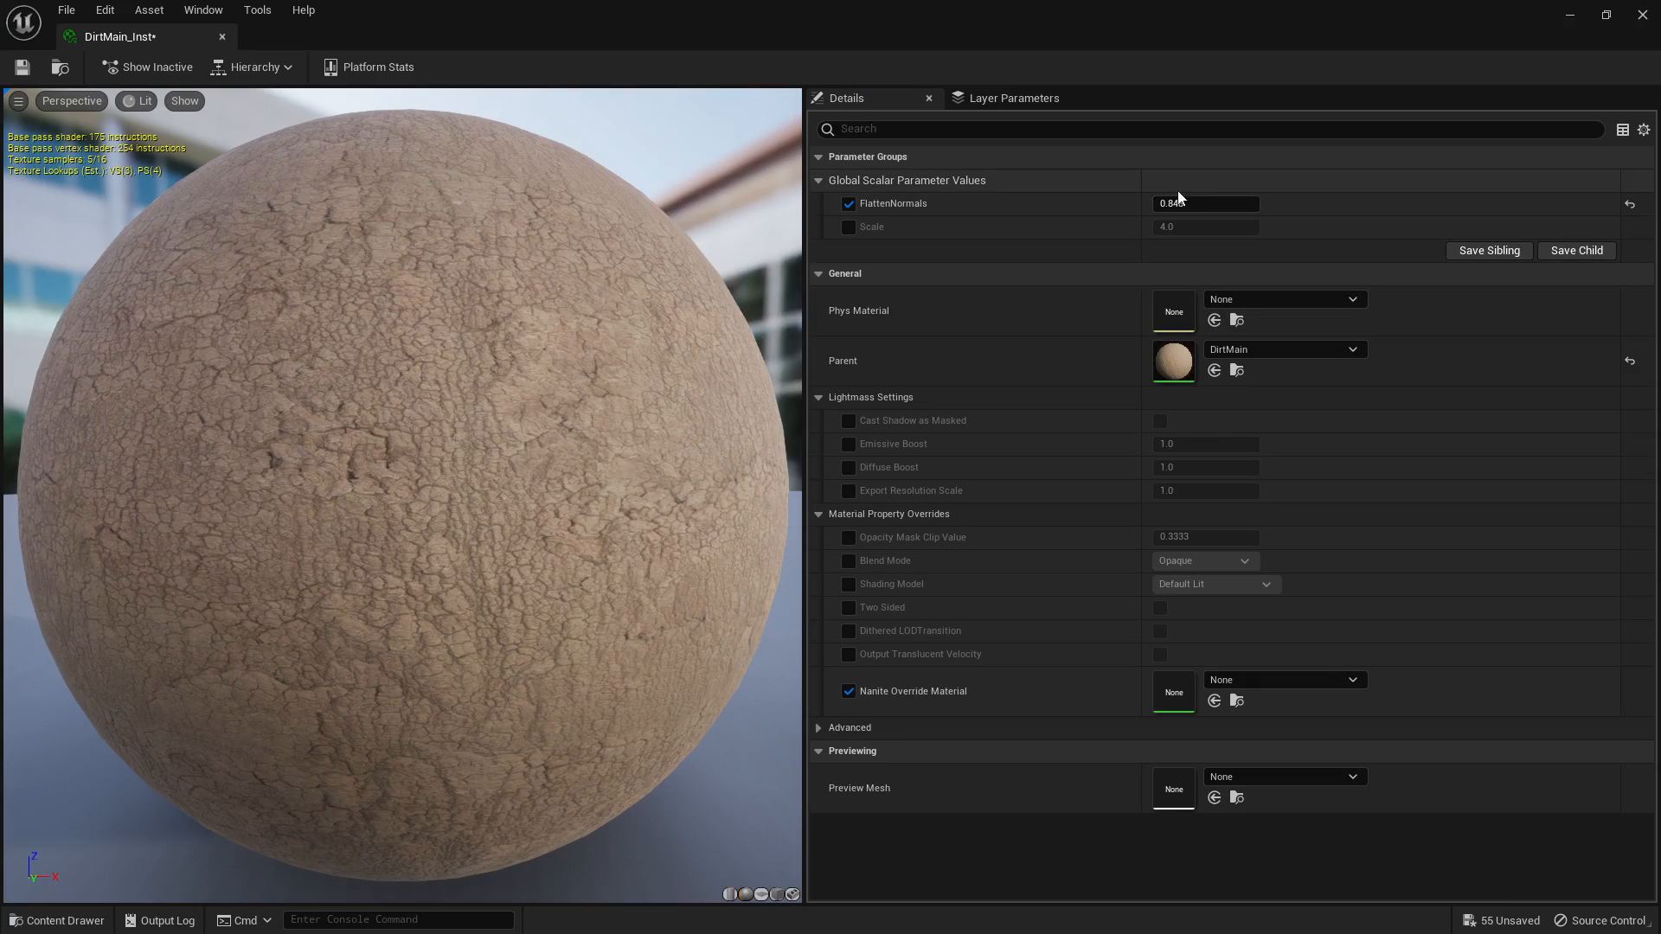
pyautogui.write('0.0')
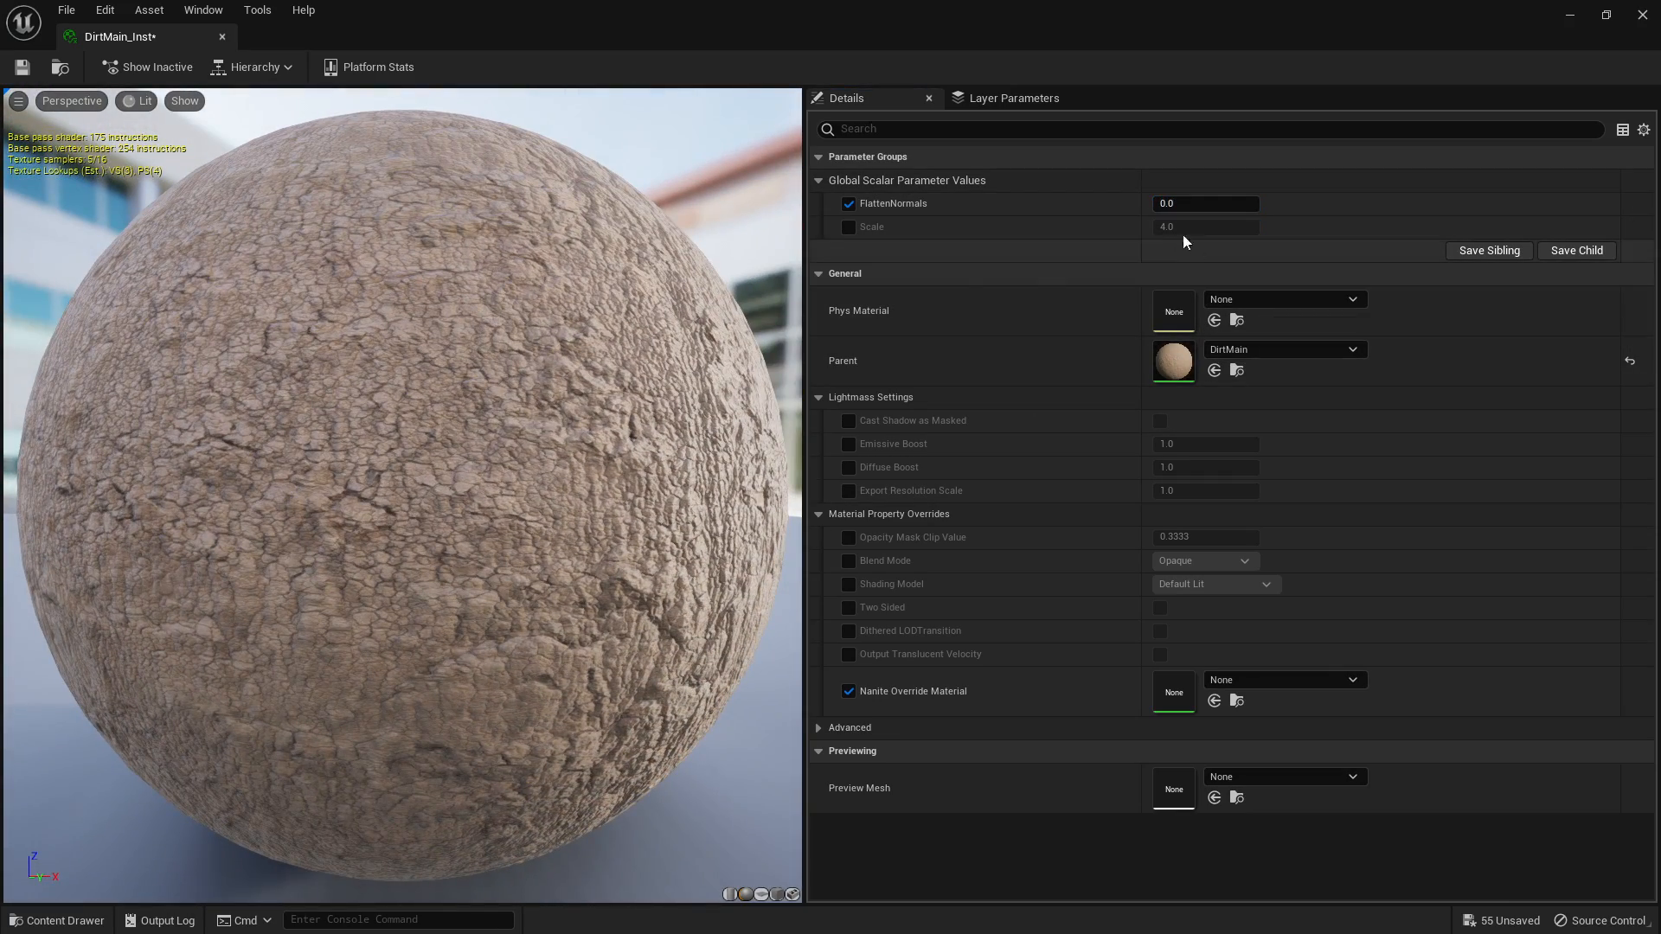
pyautogui.write('0.728')
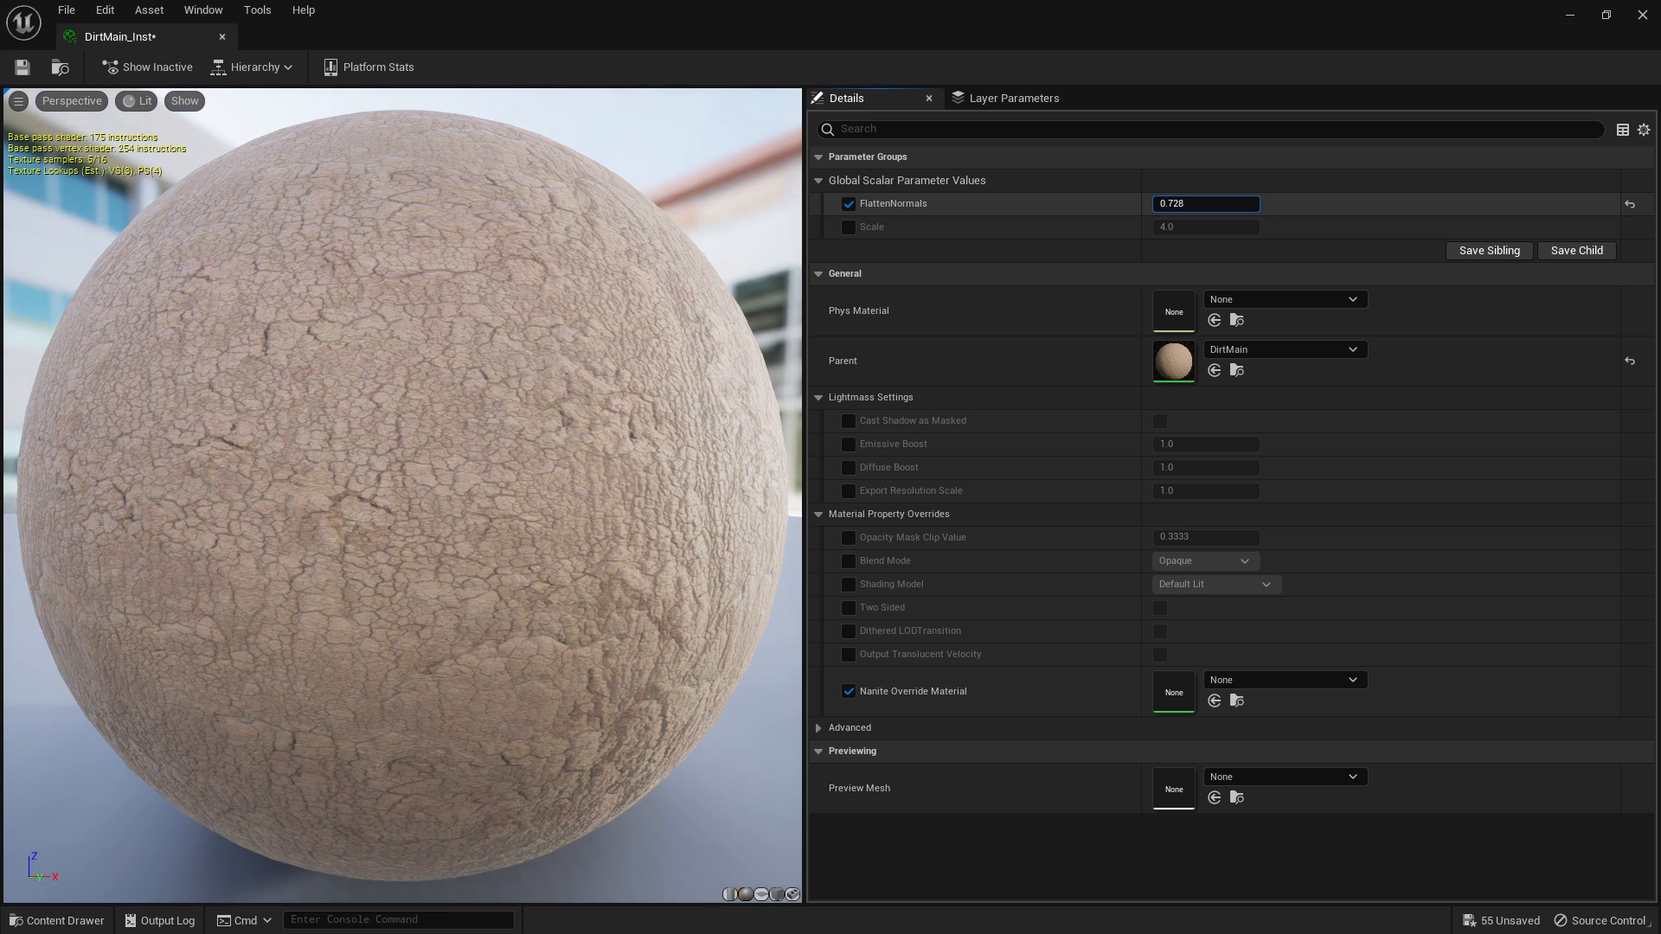
pyautogui.write('1.0')
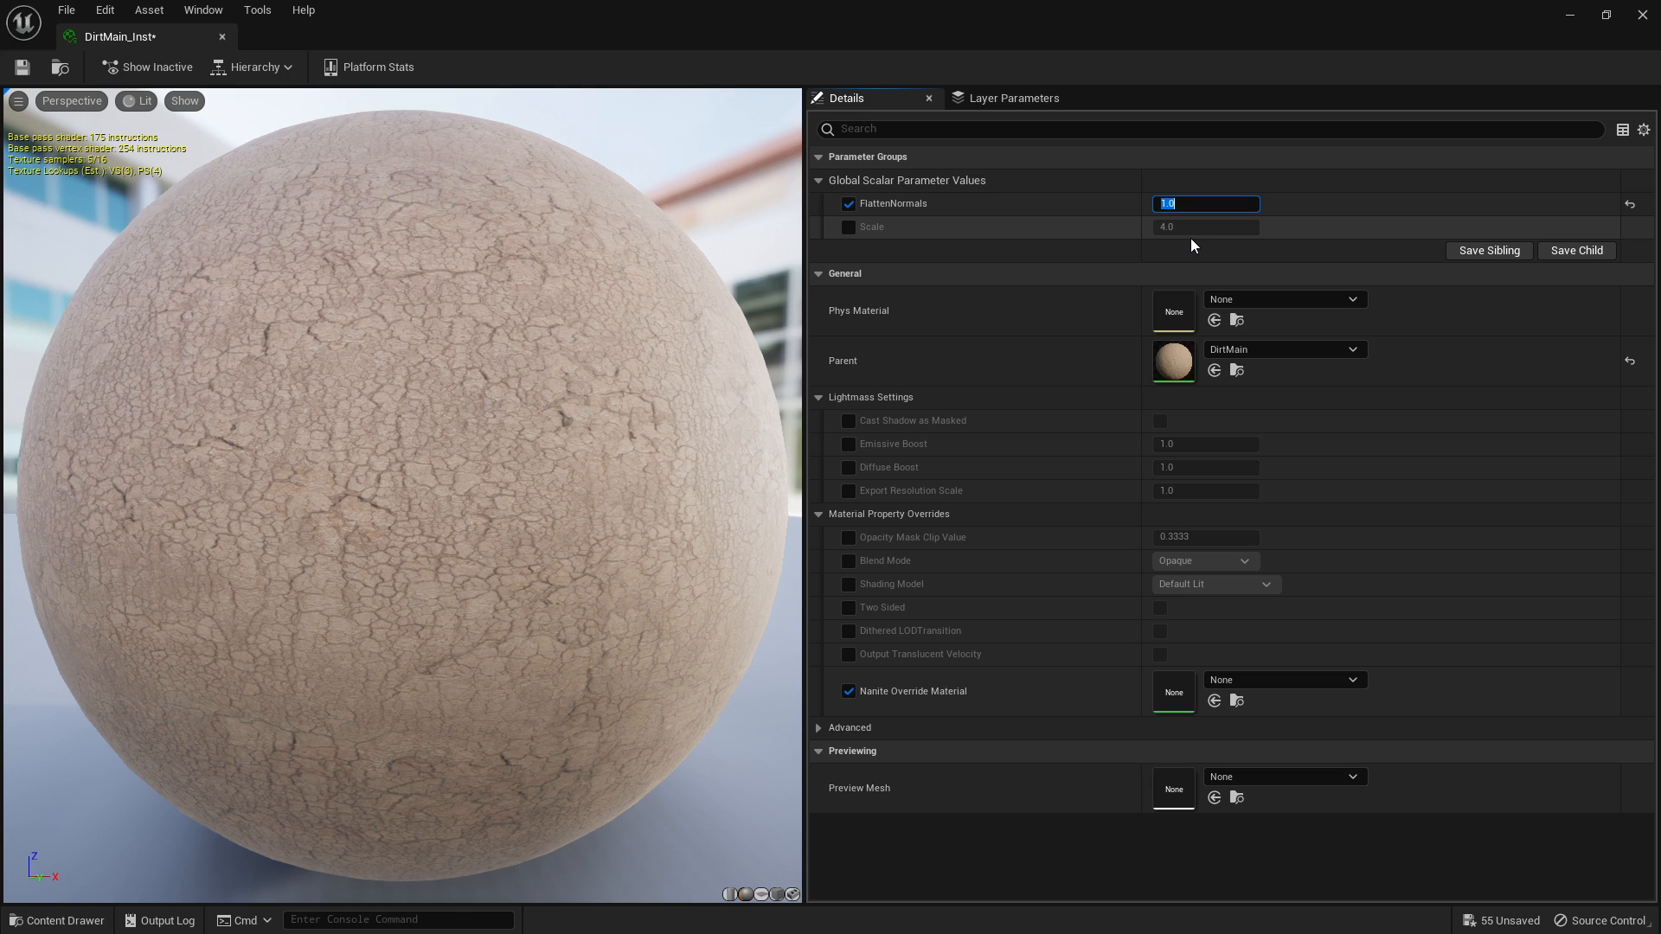
pyautogui.write('3.0')
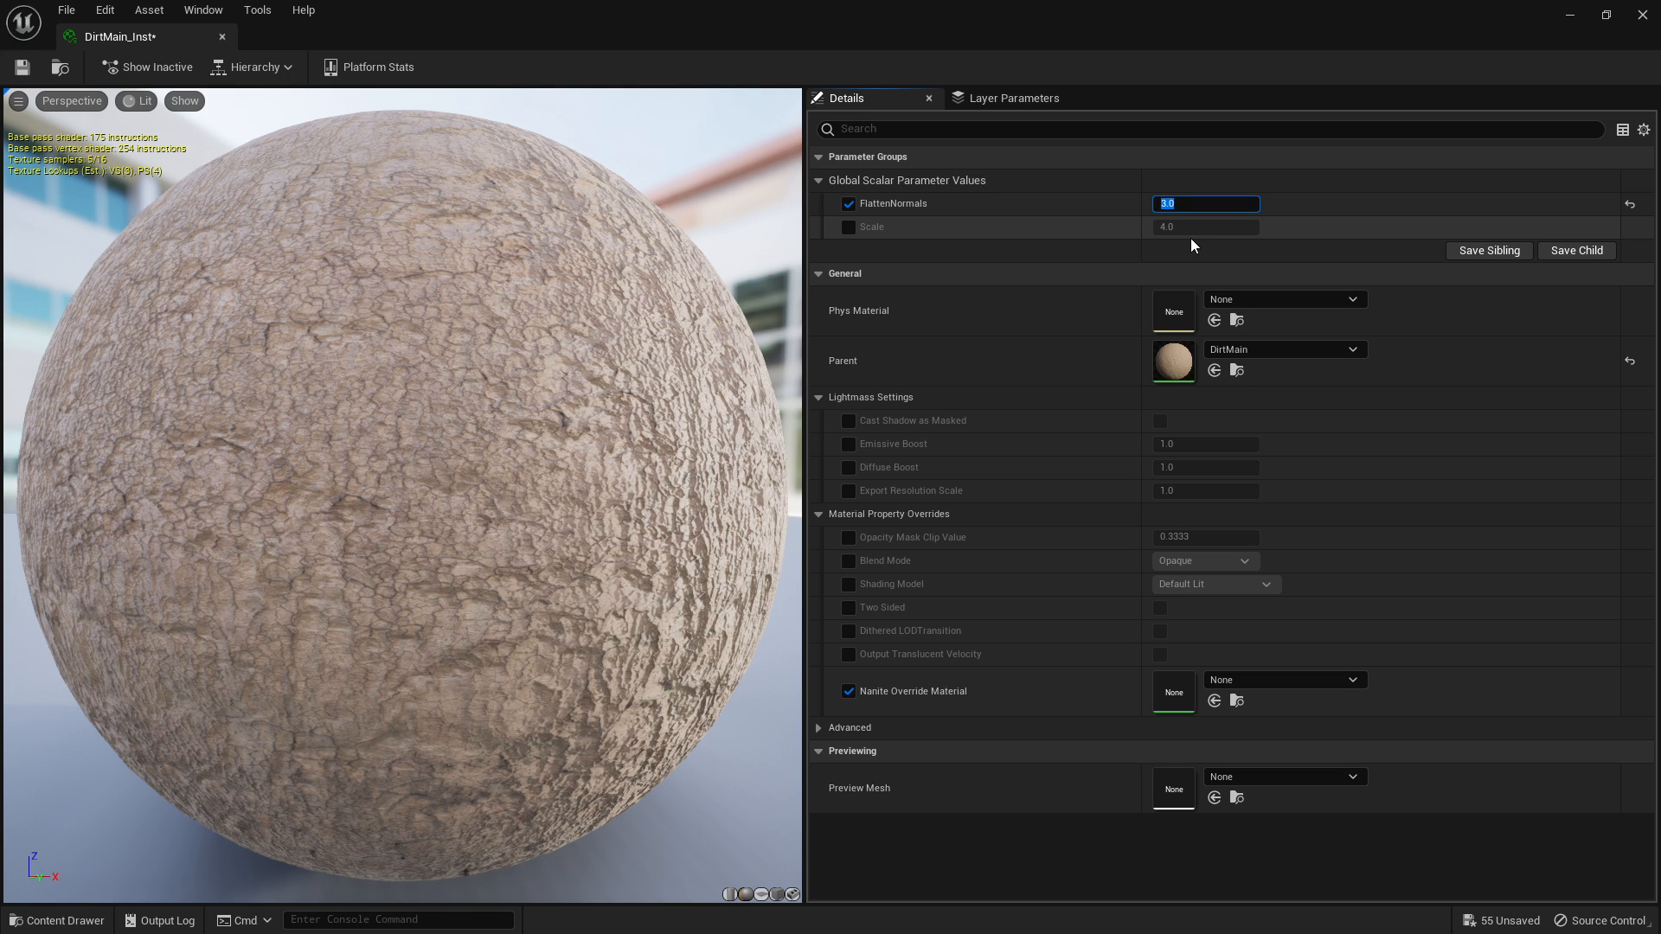
pyautogui.write('1.0')
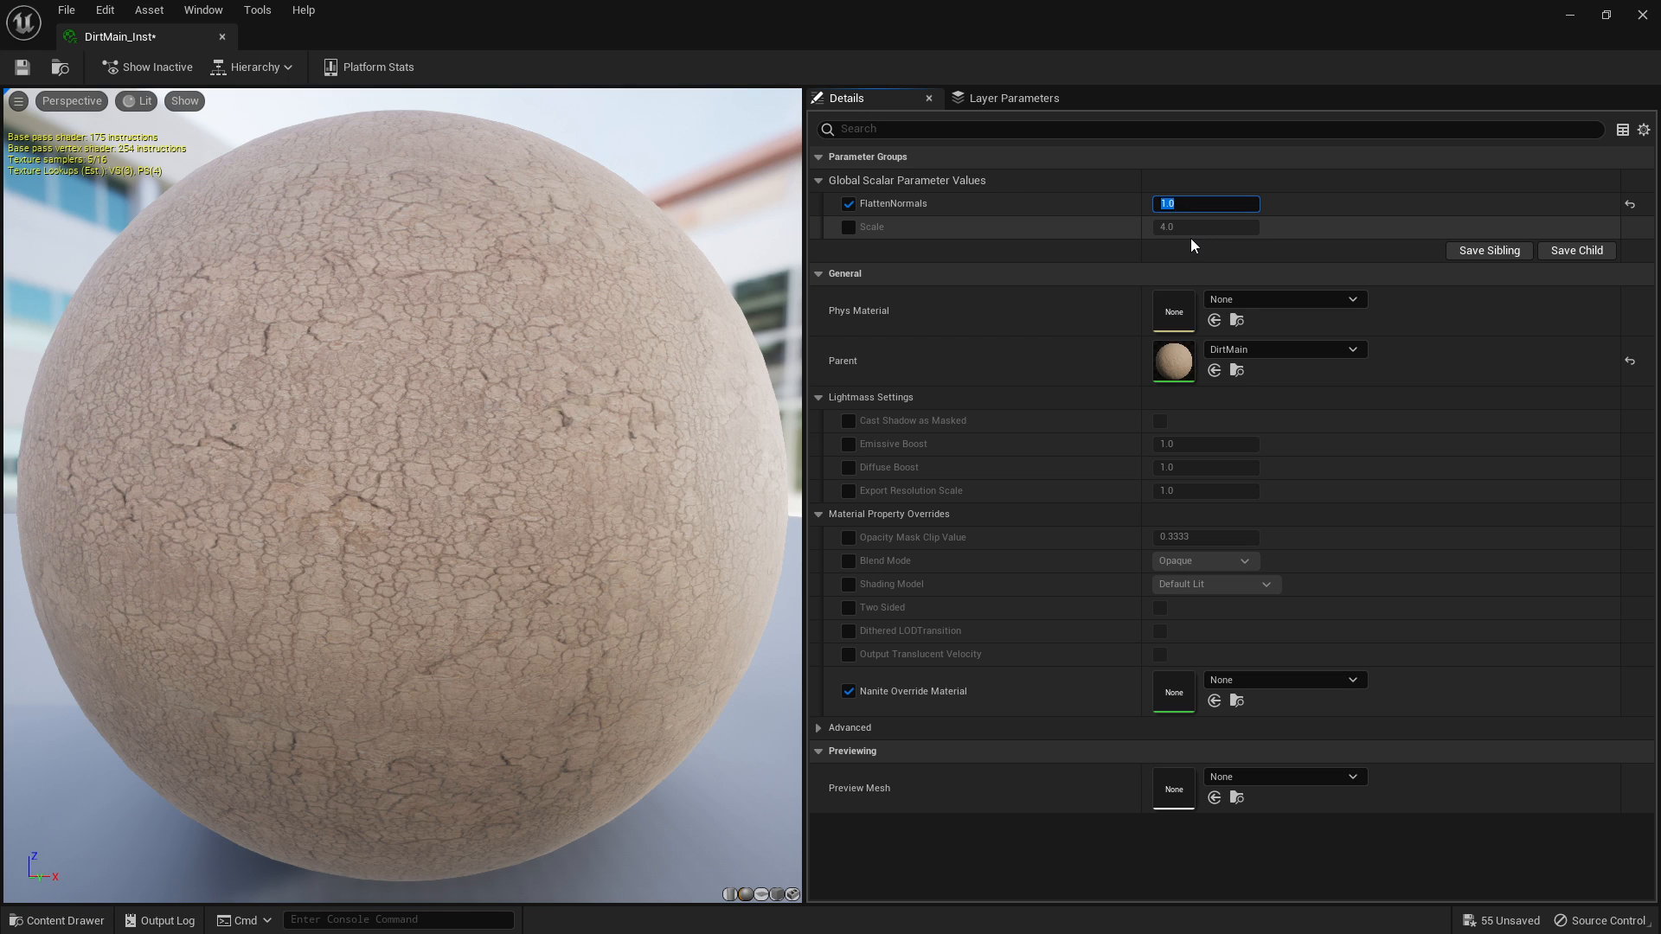
pyautogui.write('0.0')
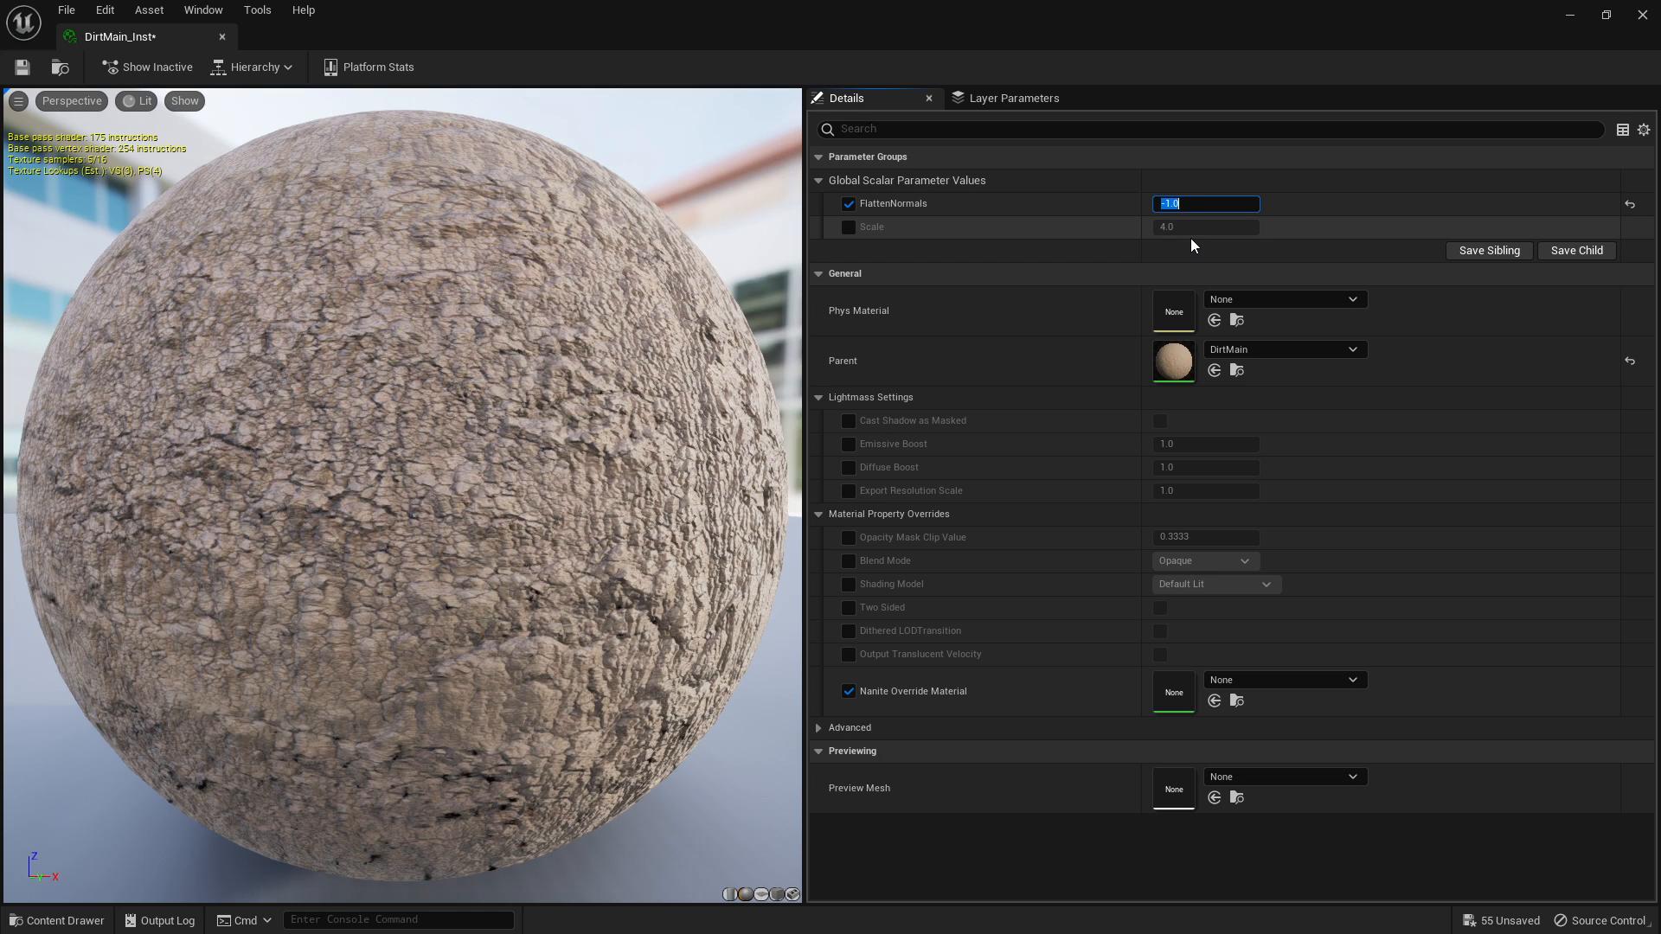
pyautogui.write('-3.0')
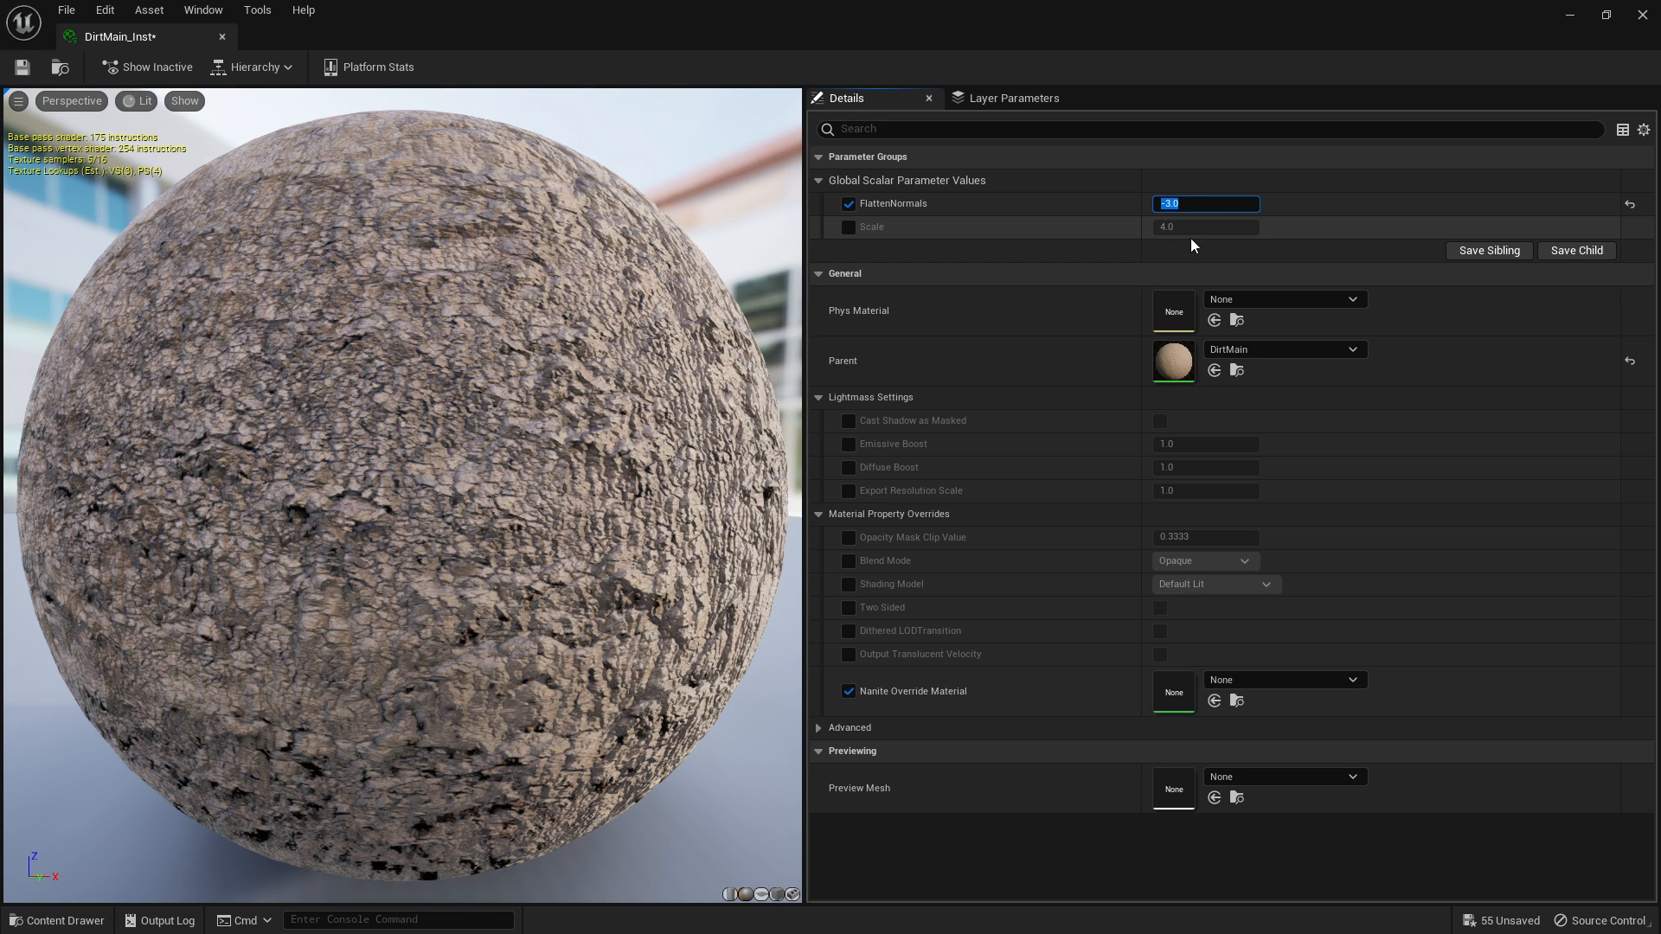
pyautogui.write('0')
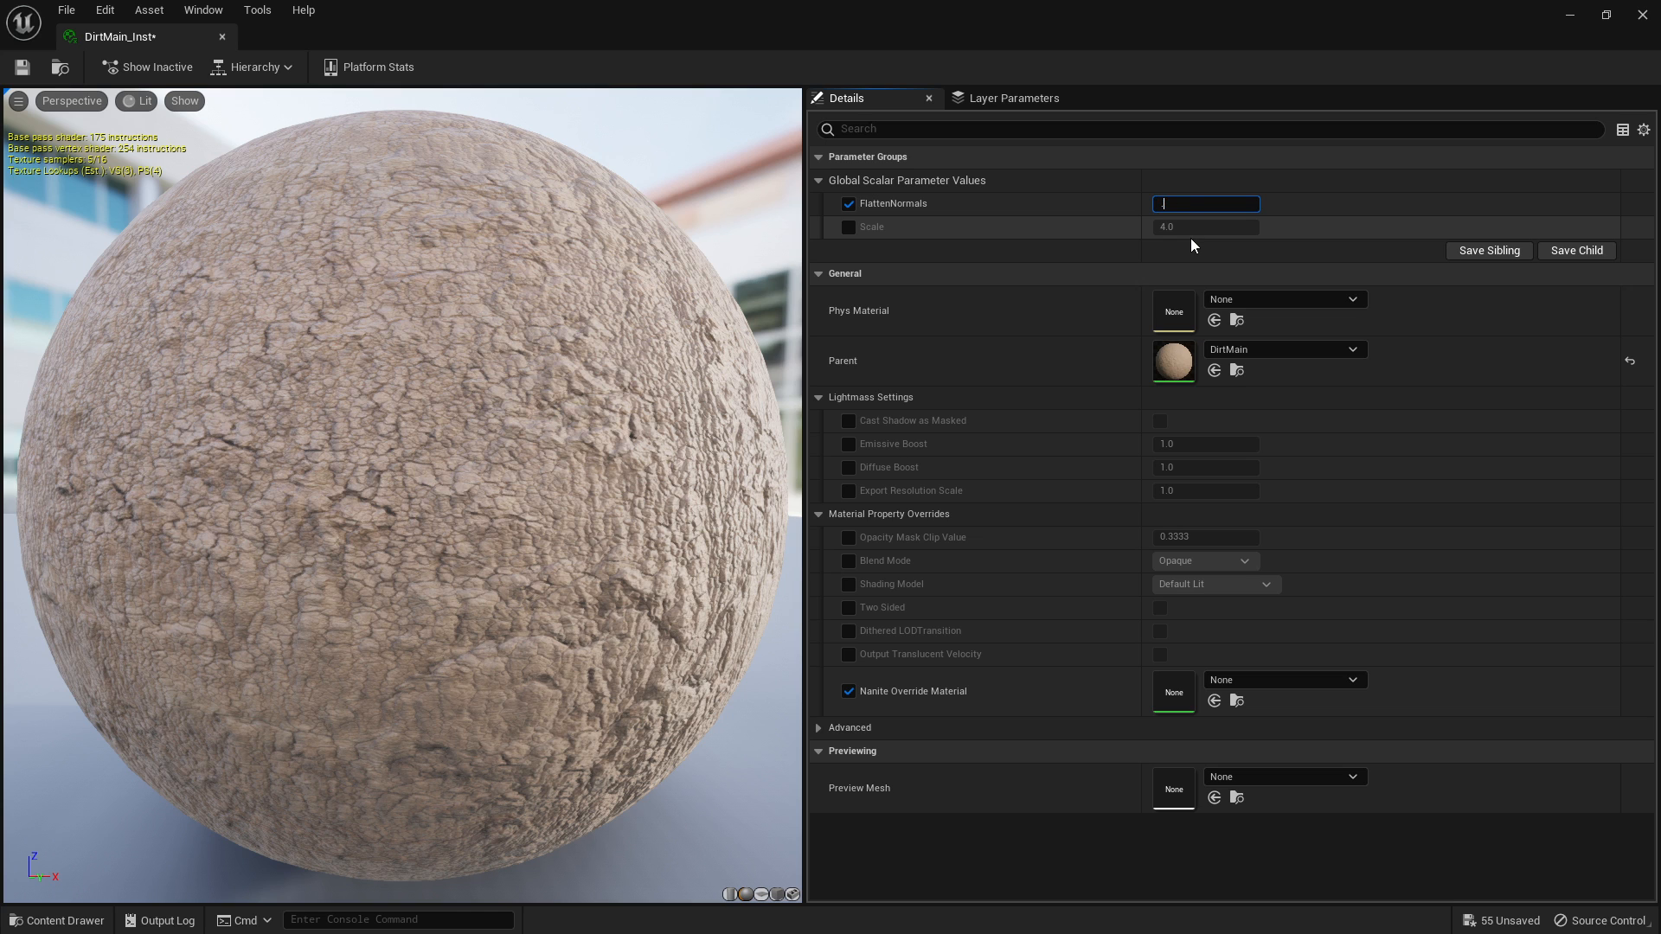
pyautogui.write('0.0')
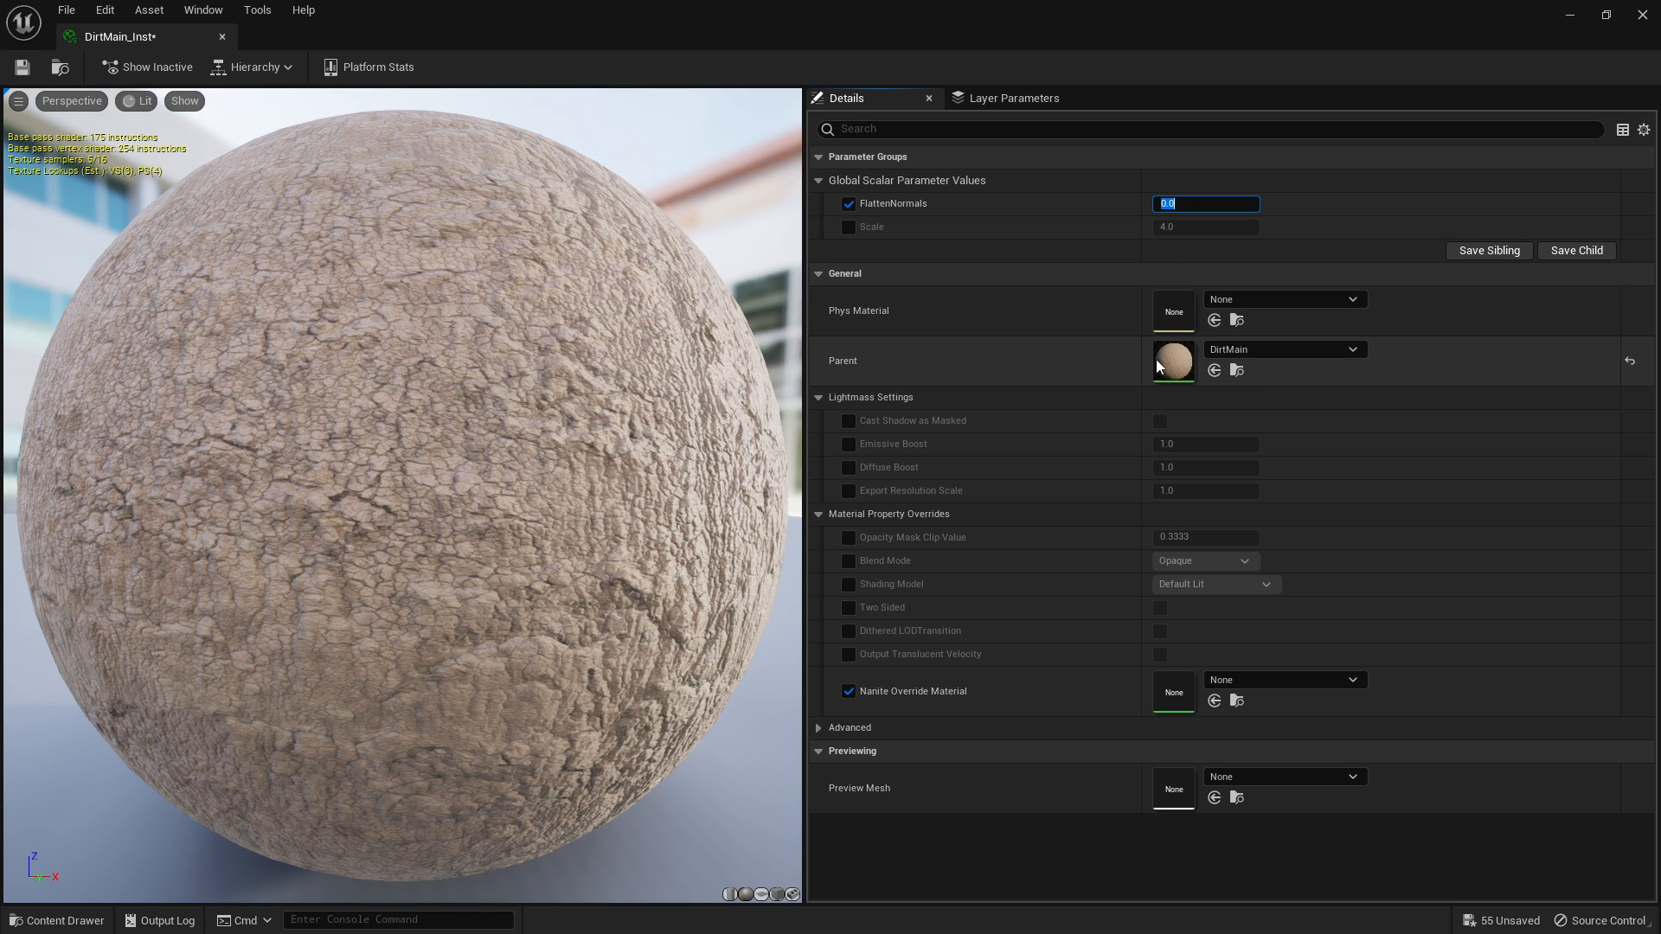
# Step: Open the parent DirtMain material graph and select its normal-map Texture Sample node
pyautogui.doubleClick(1174, 360)
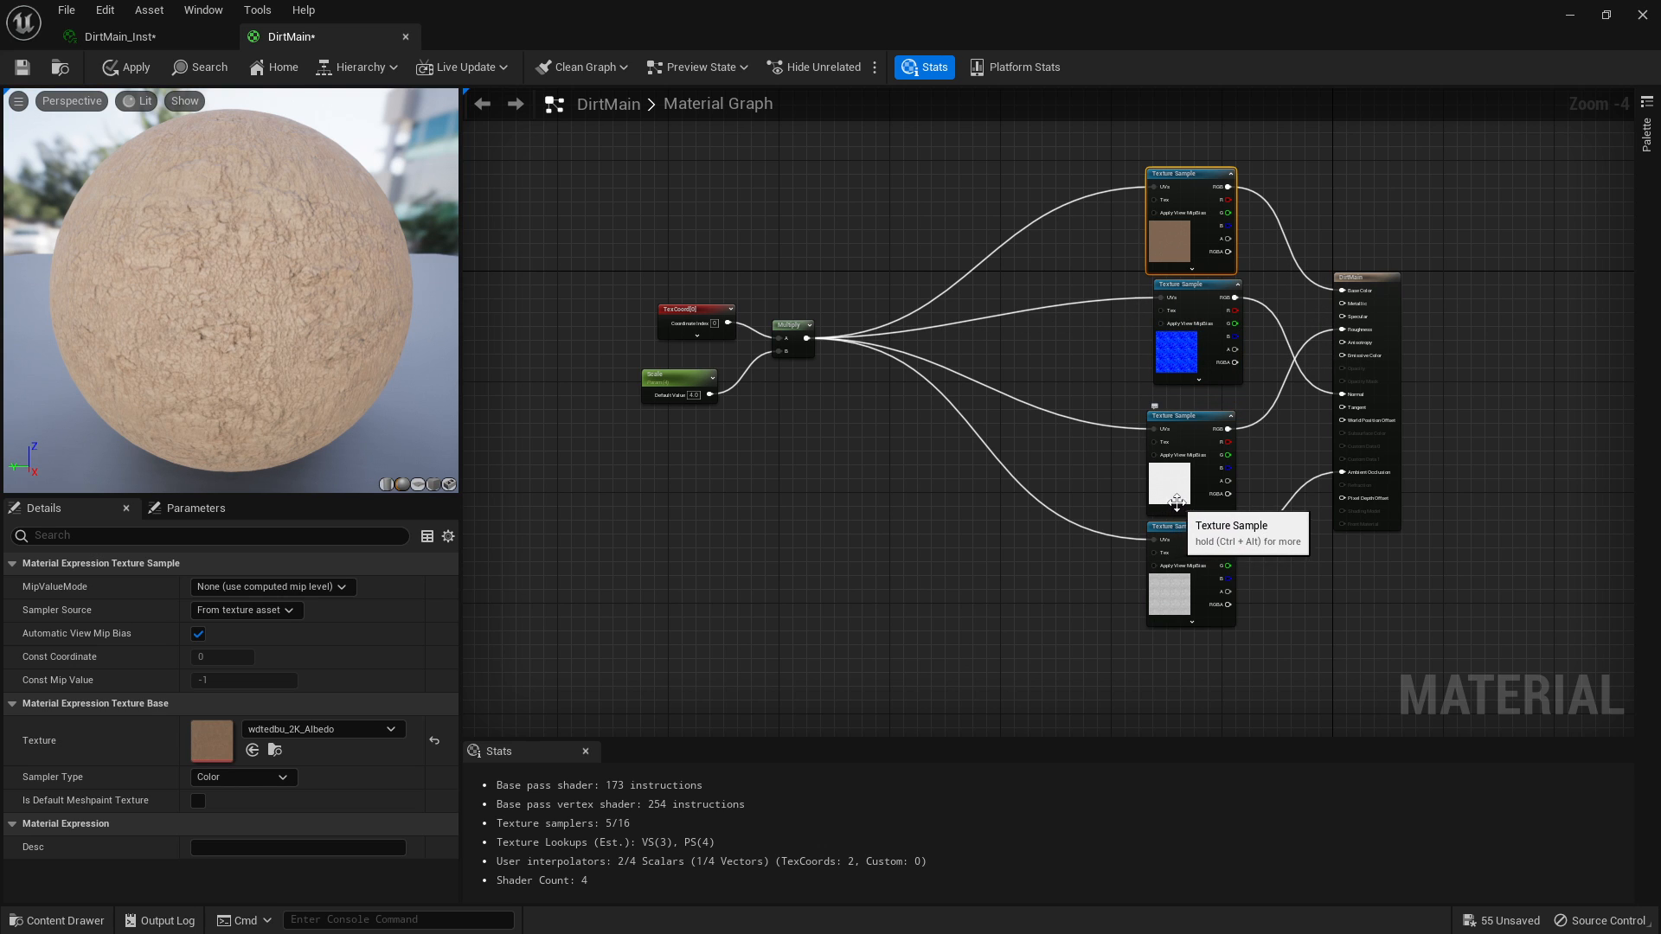
pyautogui.click(1189, 572)
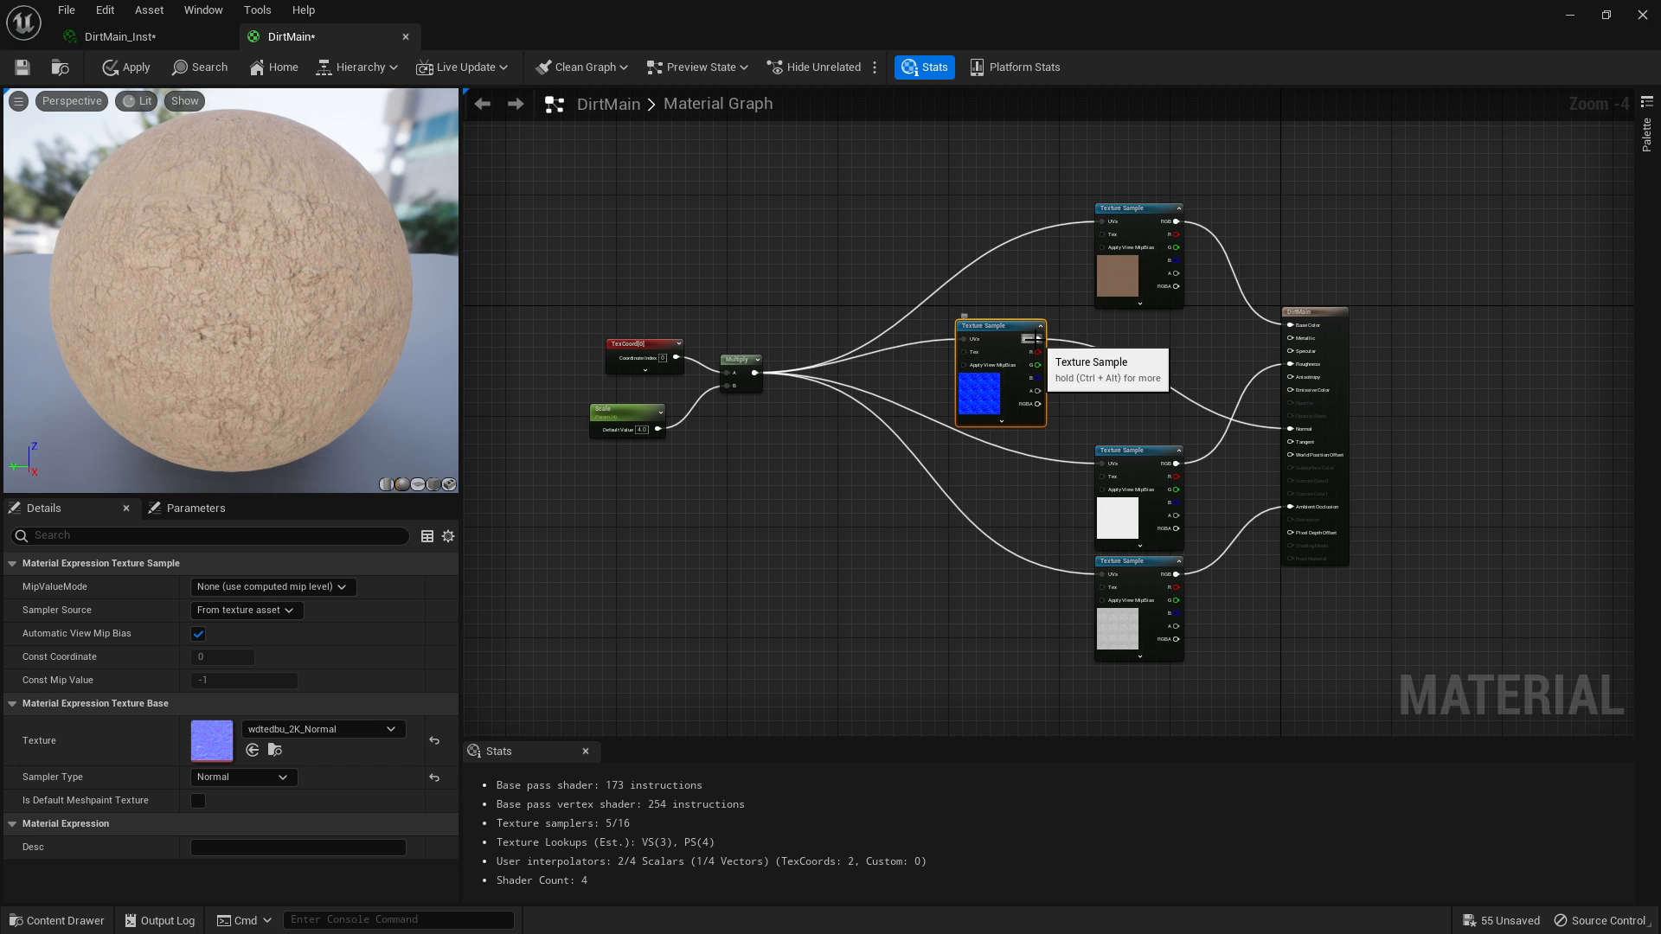
# Step: Add a FlattenNormal node on the normal map, with a scalar parameter named FlattenNormals
pyautogui.write('flatt')
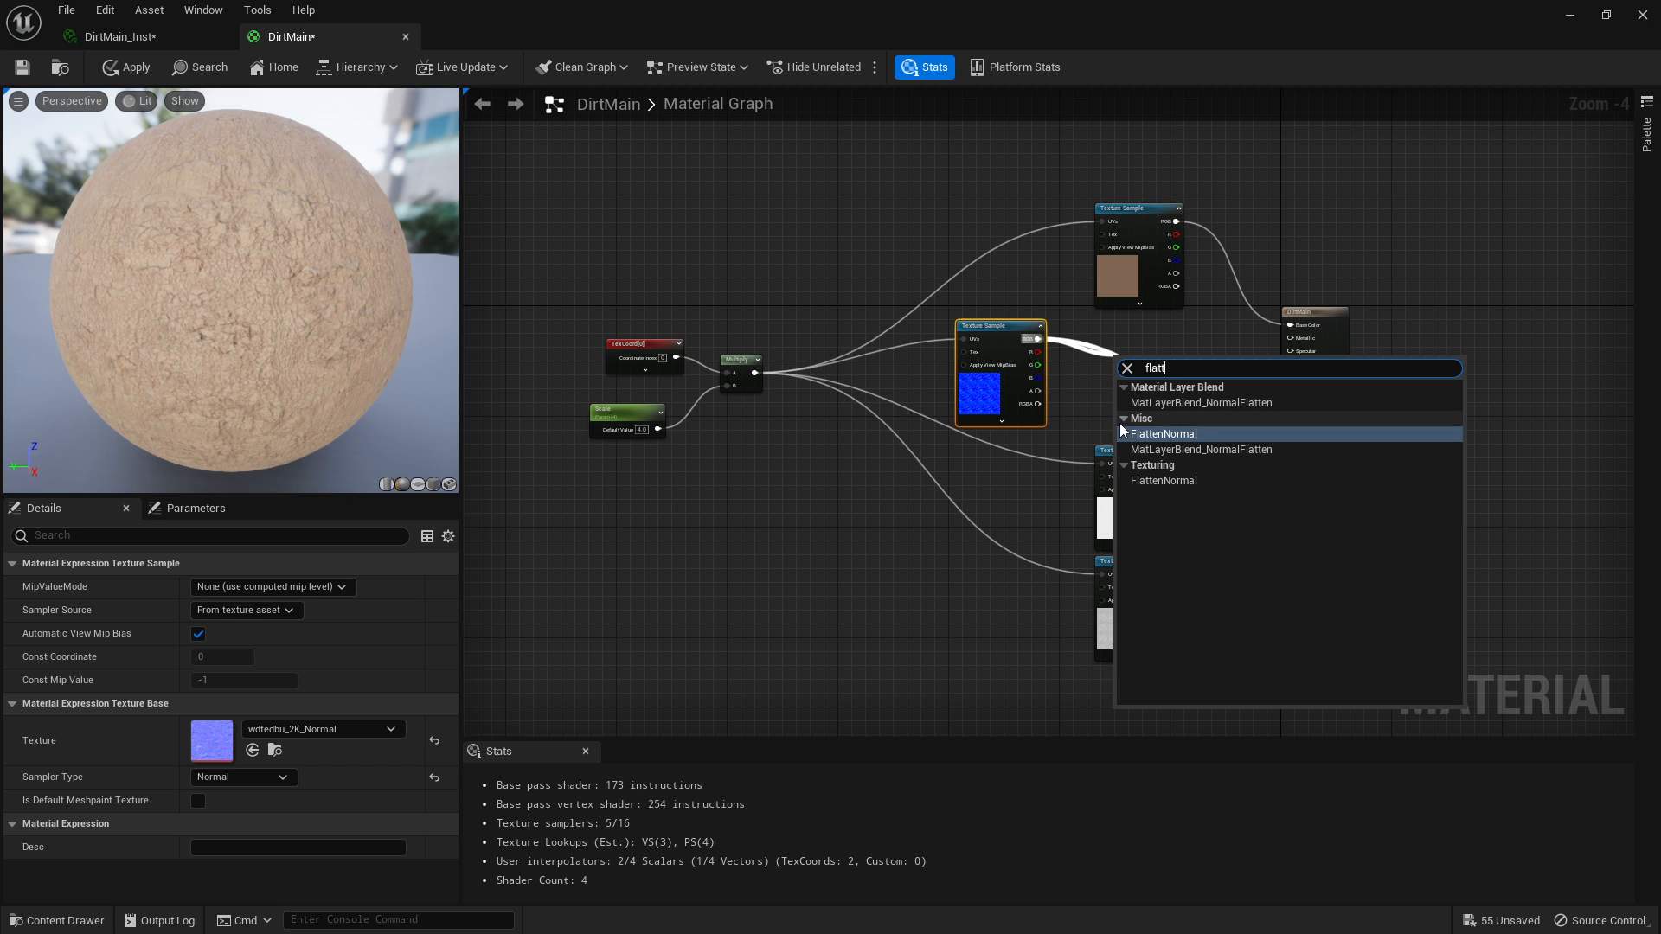
pyautogui.click(1161, 433)
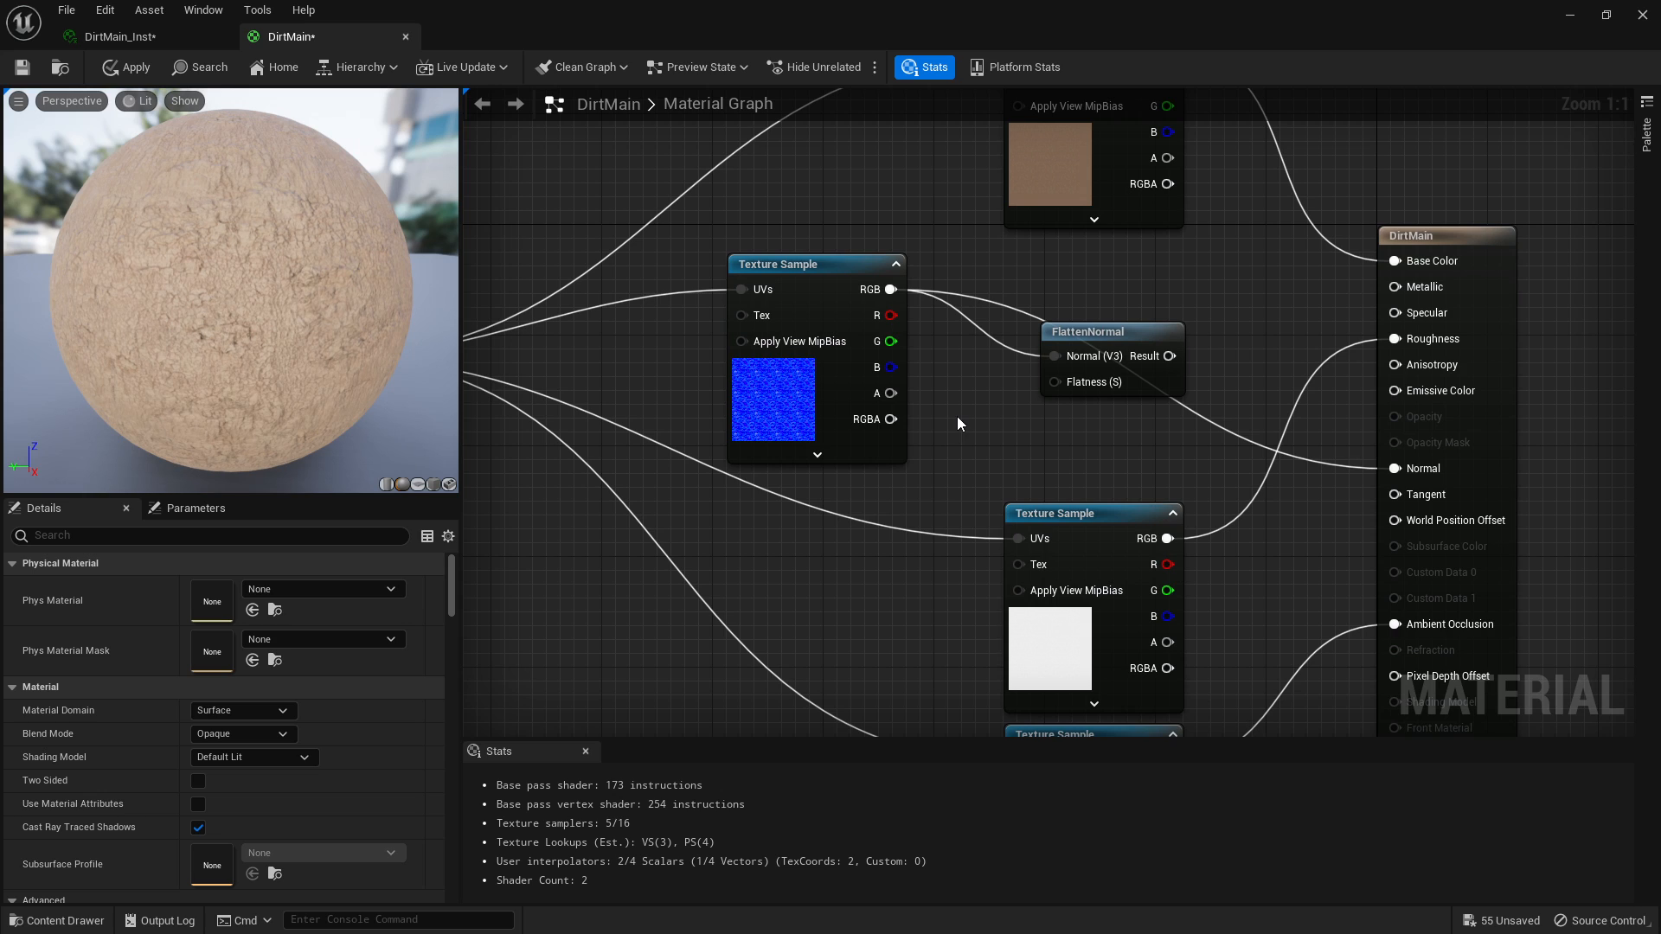
pyautogui.click(1033, 434)
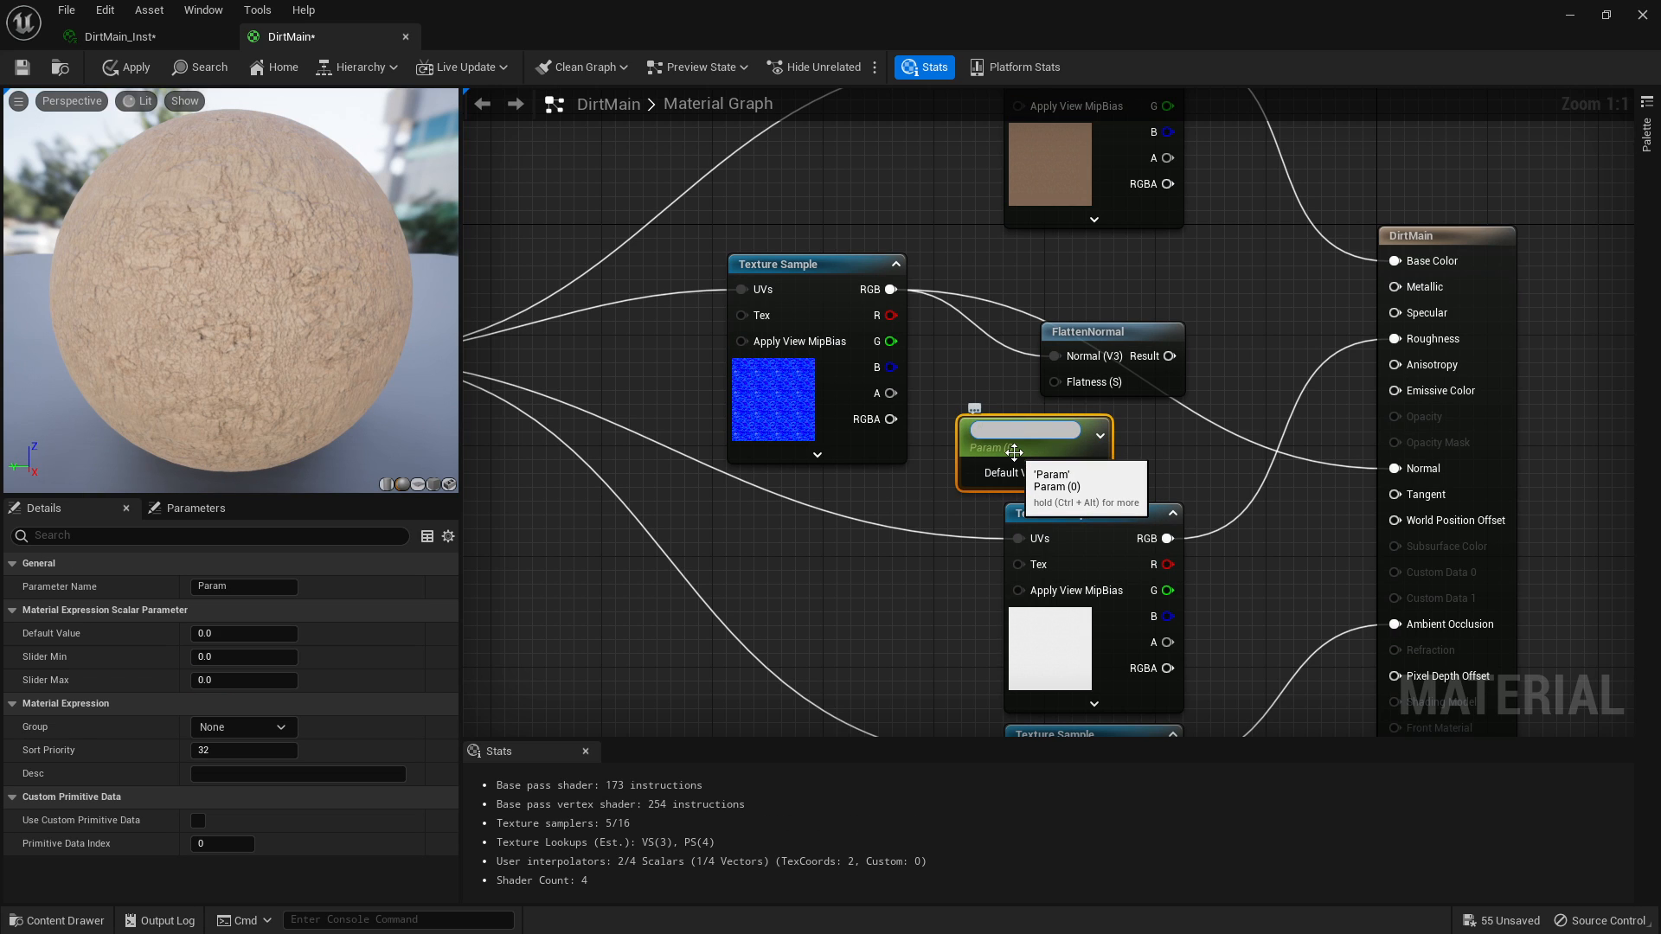
pyautogui.write('Flatt')
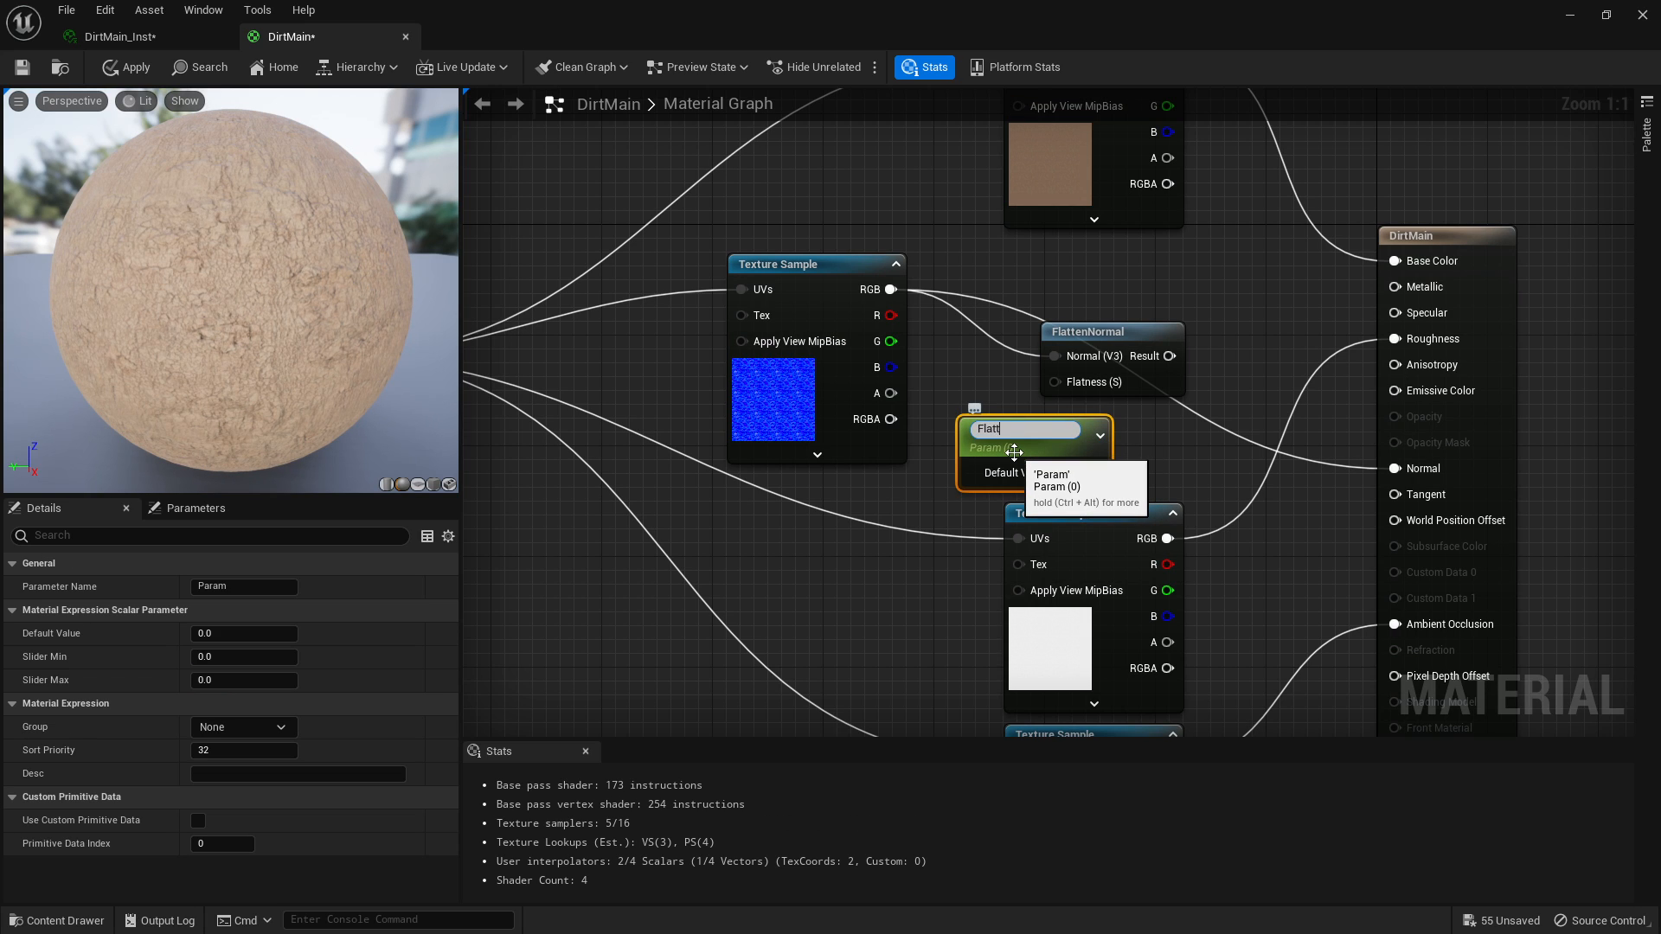
pyautogui.write('FlattenNormals')
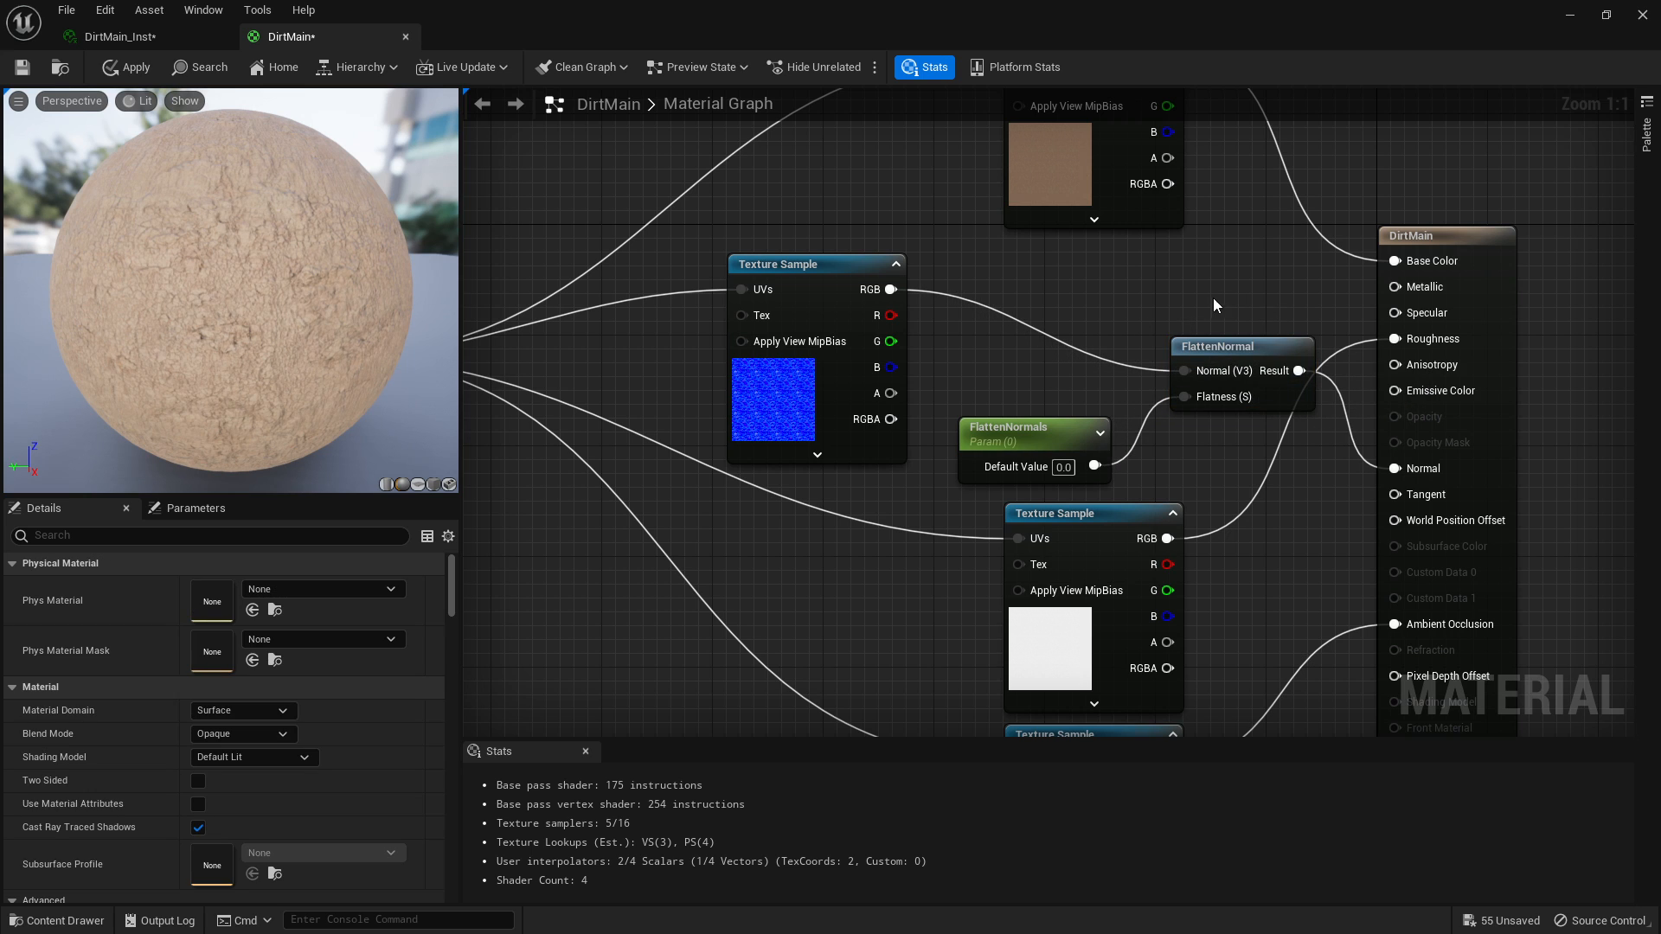
pyautogui.moveTo(1279, 350)
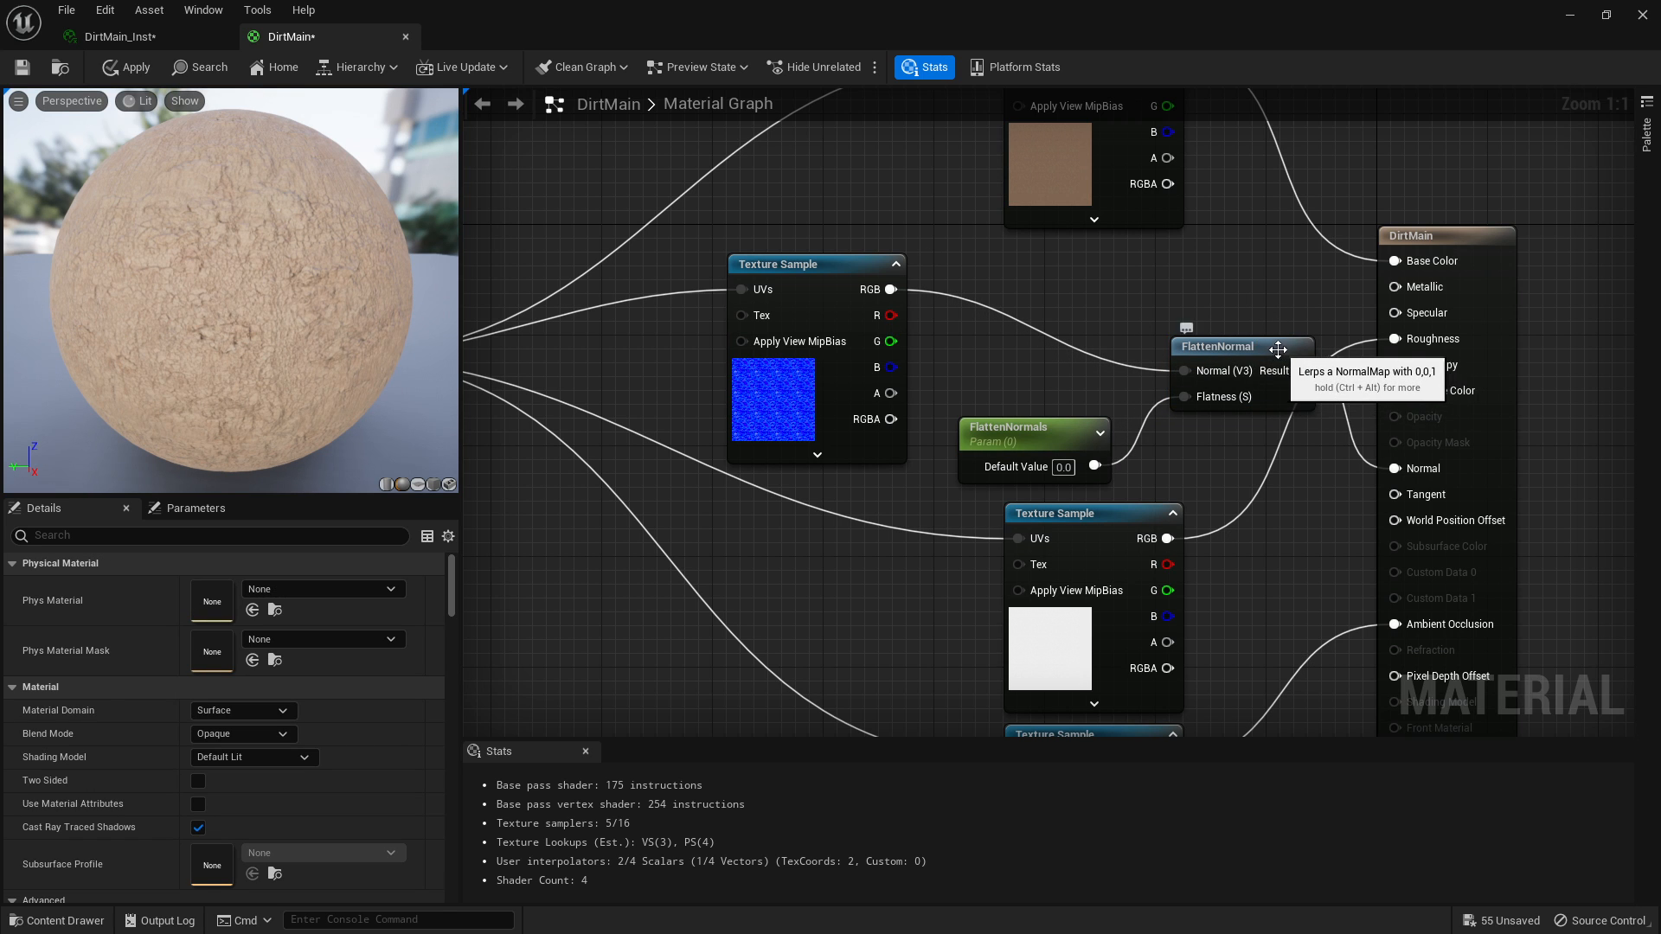
# Step: Inspect FlattenNormal's internal lerp toward 0,0,1, then return to the DirtMain graph
pyautogui.doubleClick(1216, 346)
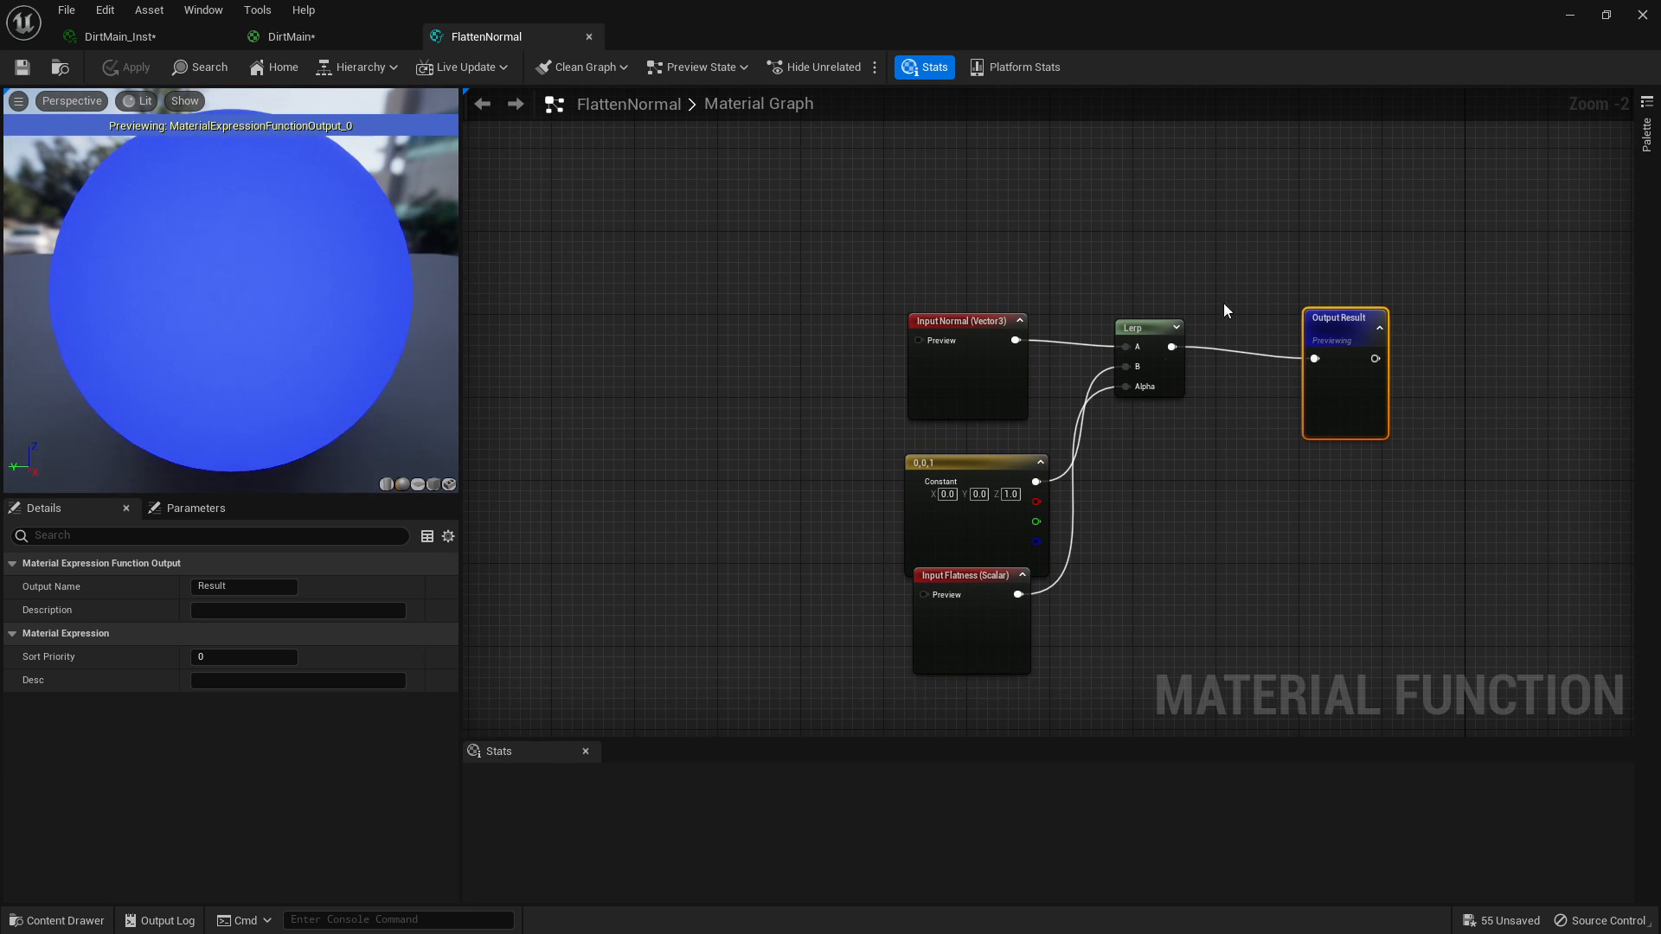
pyautogui.click(287, 36)
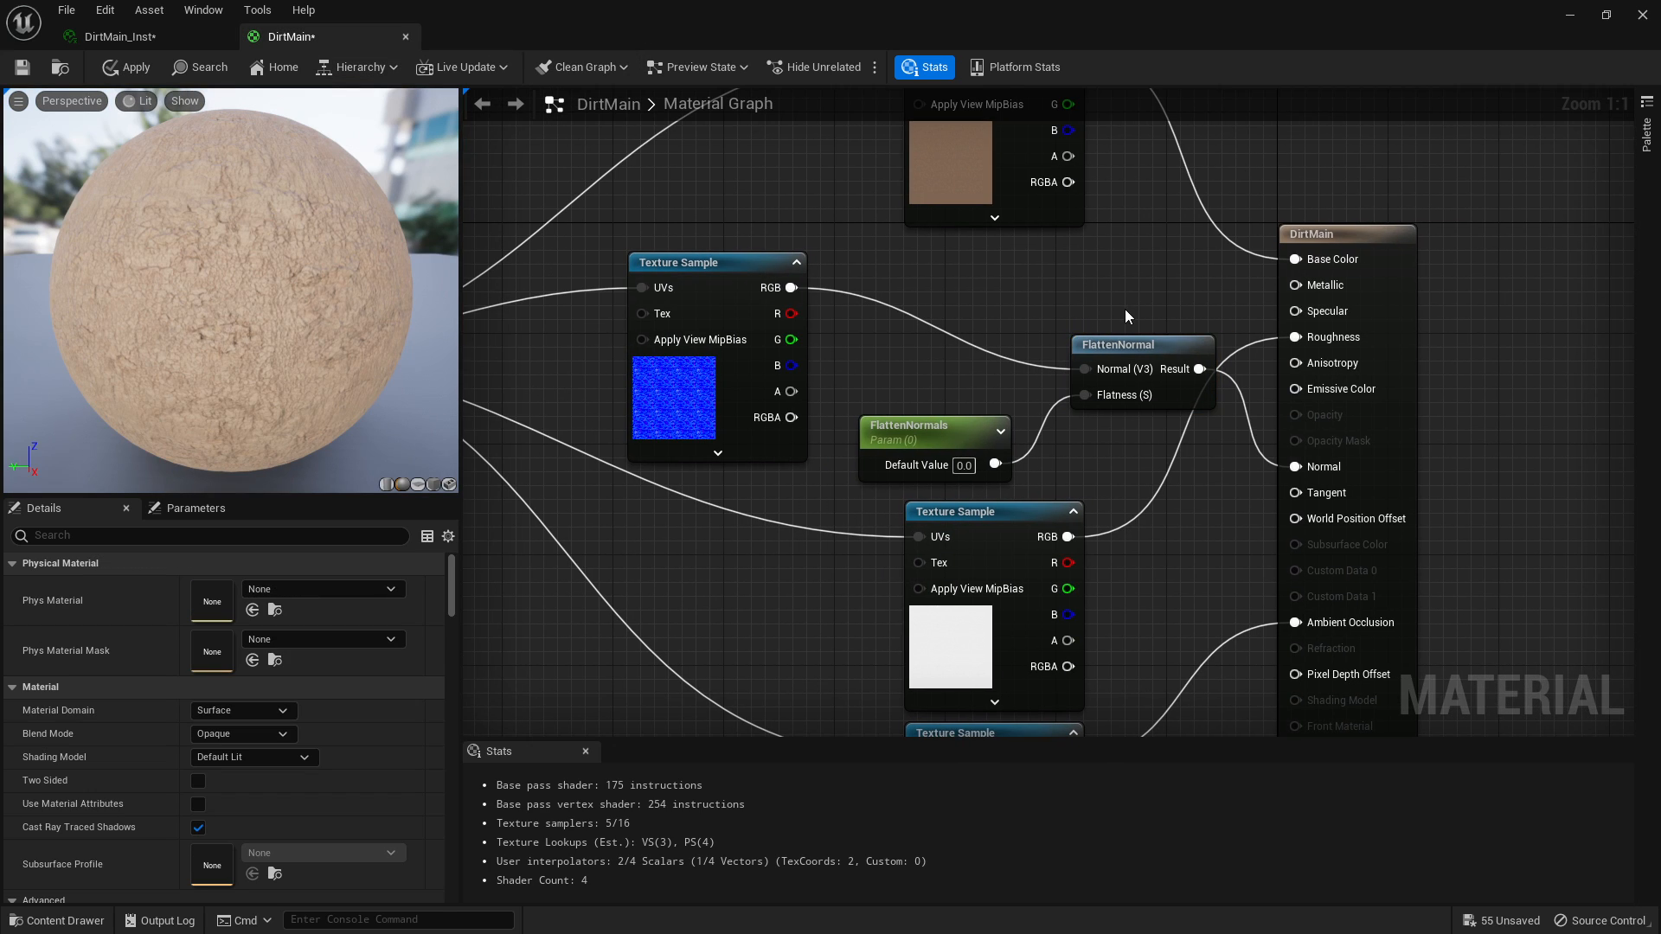
pyautogui.moveTo(124, 67)
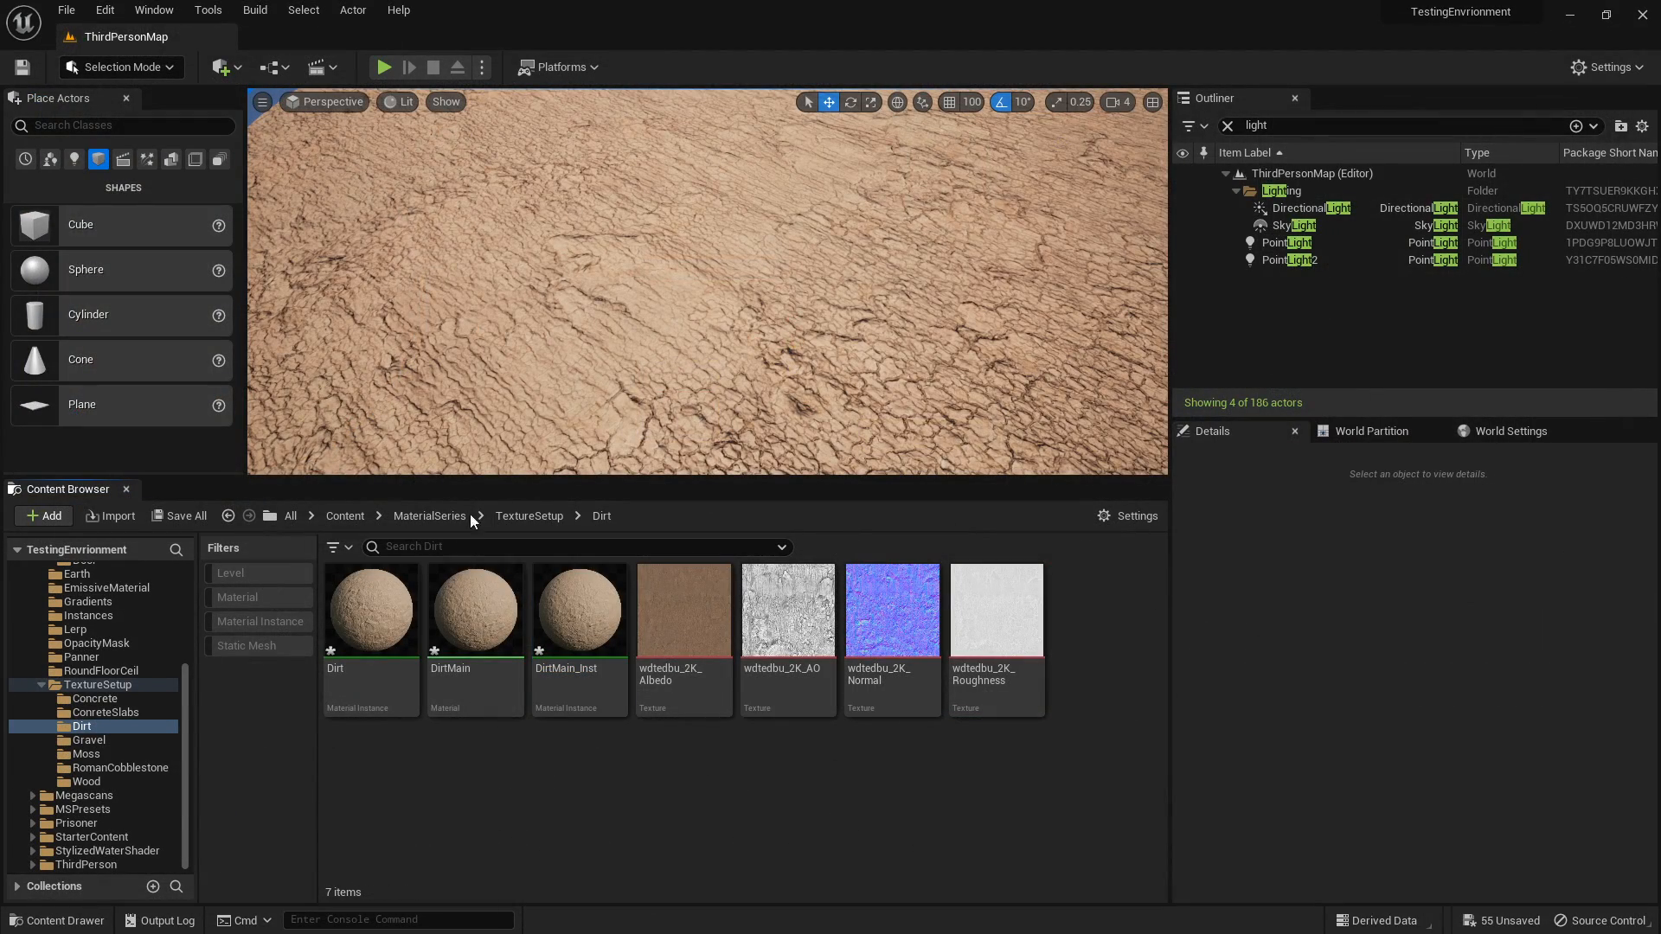
# Step: Create DirtMain_Inst1 from DirtMain's context menu in the Dirt folder
pyautogui.doubleClick(473, 609)
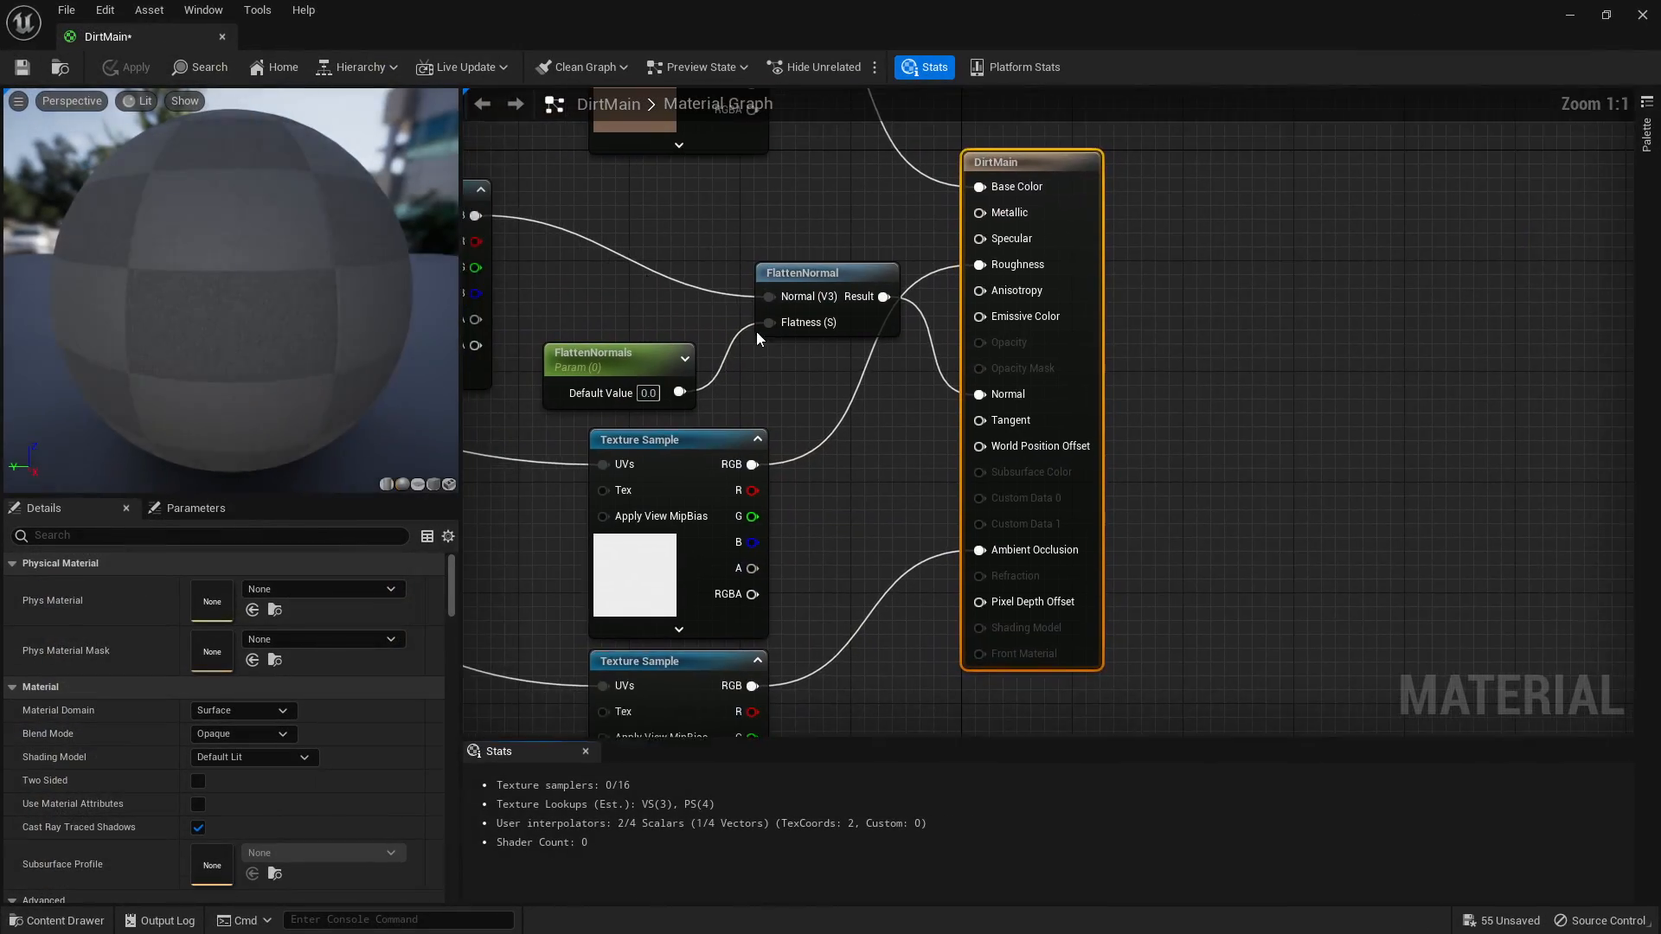
pyautogui.rightClick(475, 609)
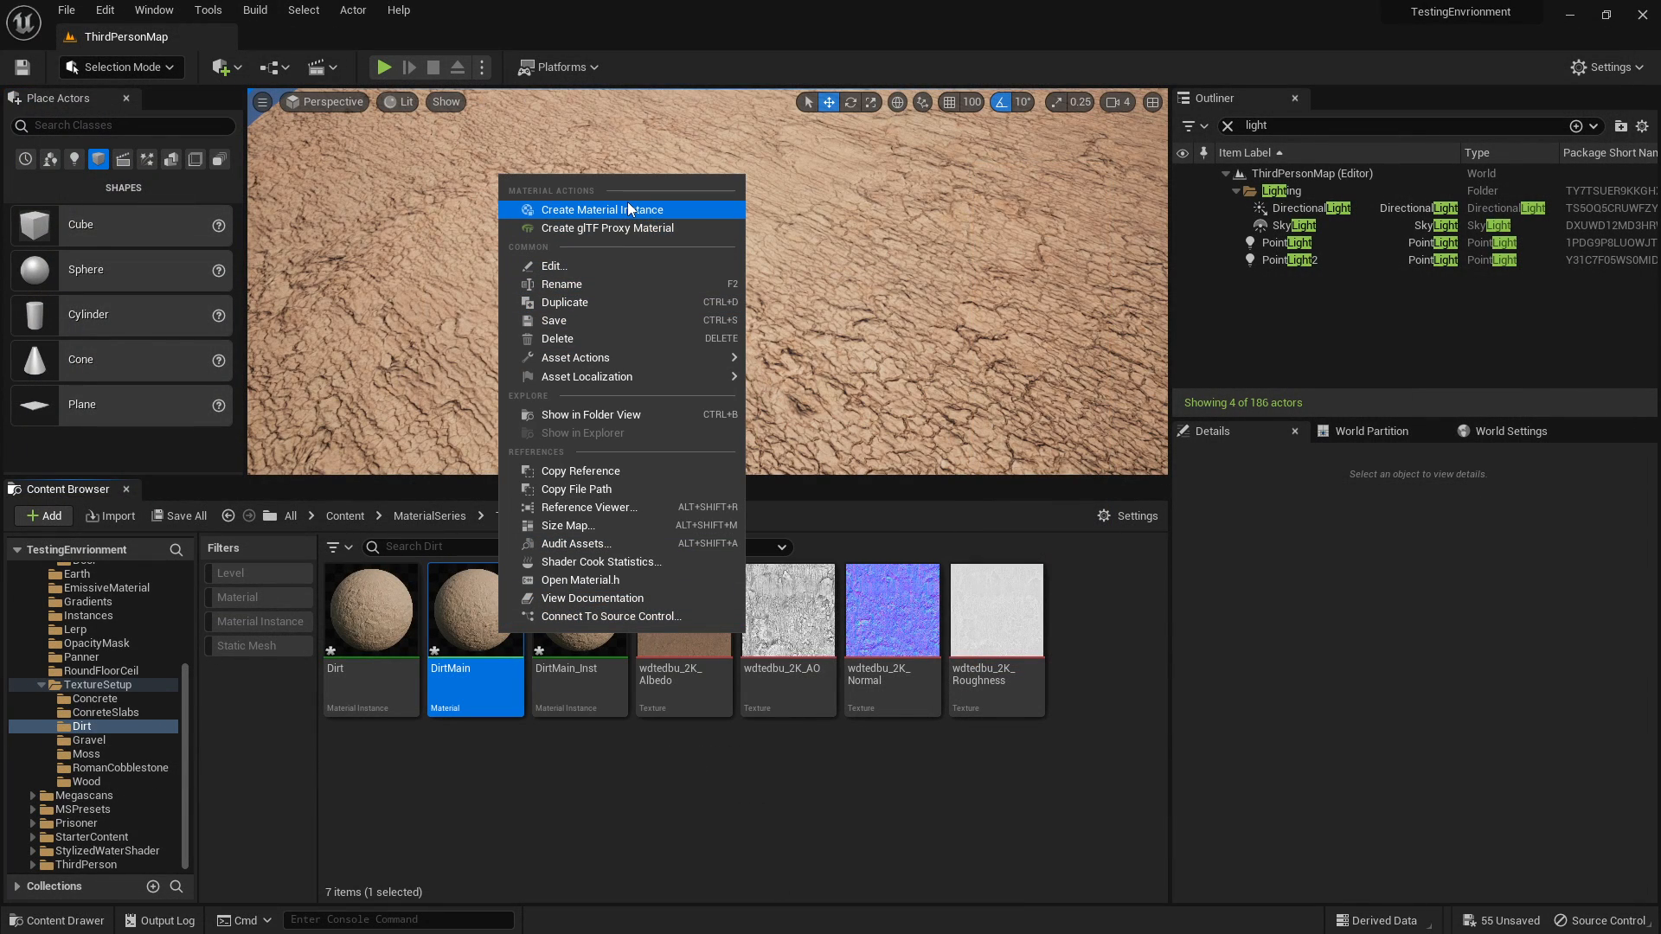
pyautogui.click(600, 209)
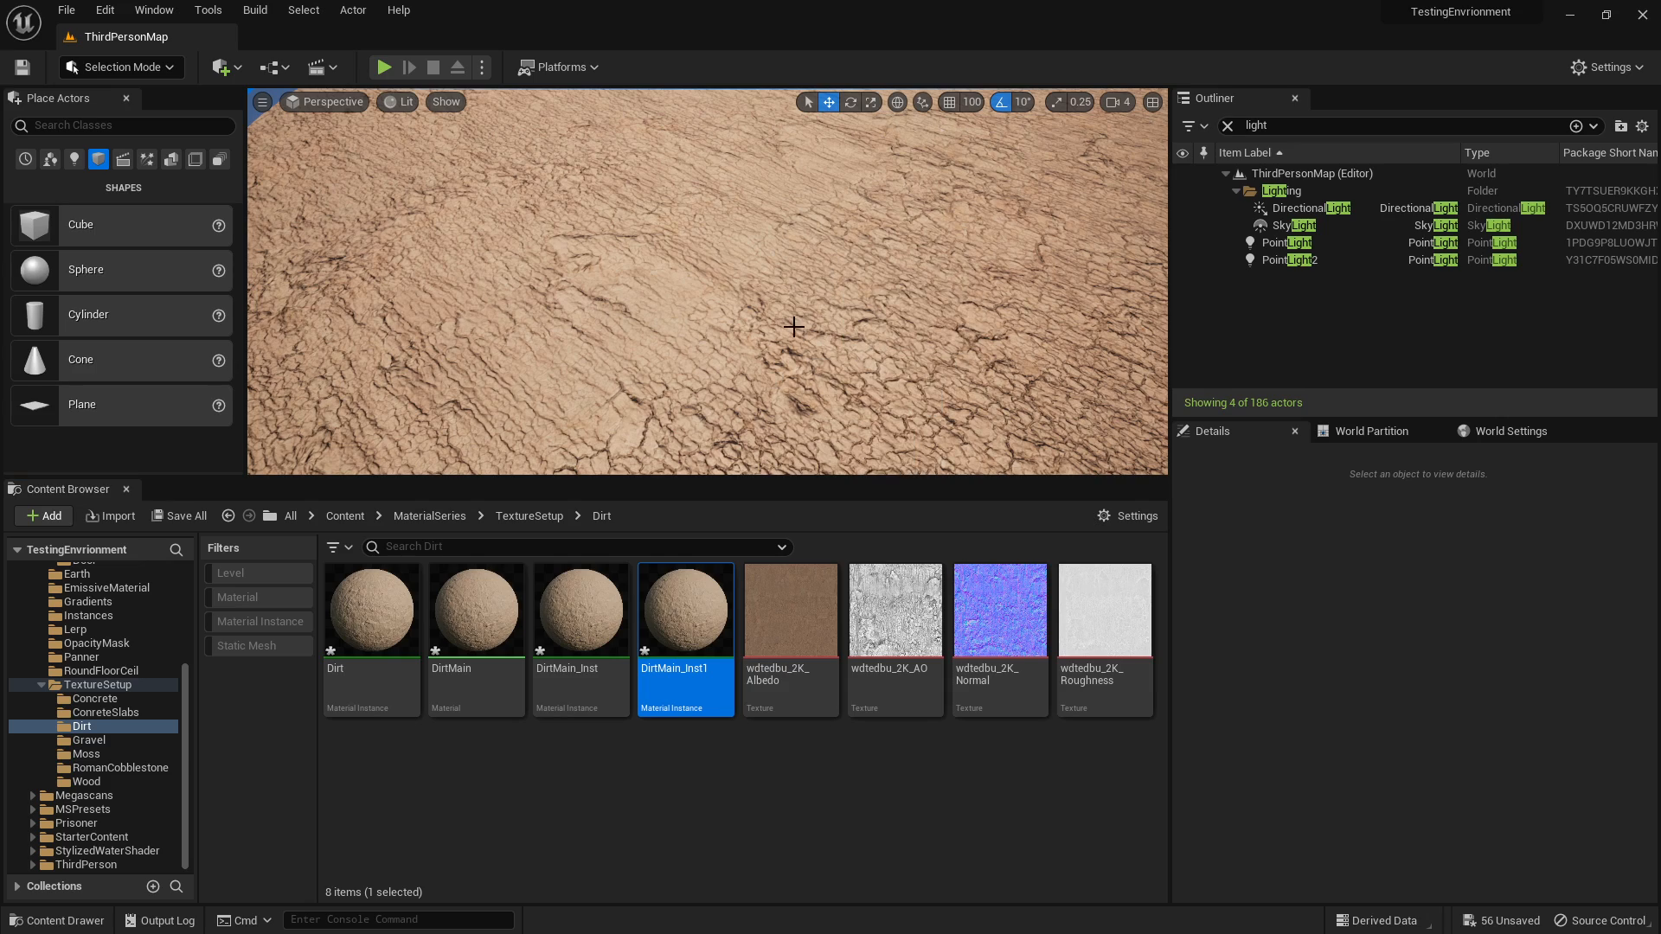
# Step: Open the new DirtMain_Inst1 material instance to edit FlattenNormals
pyautogui.doubleClick(684, 609)
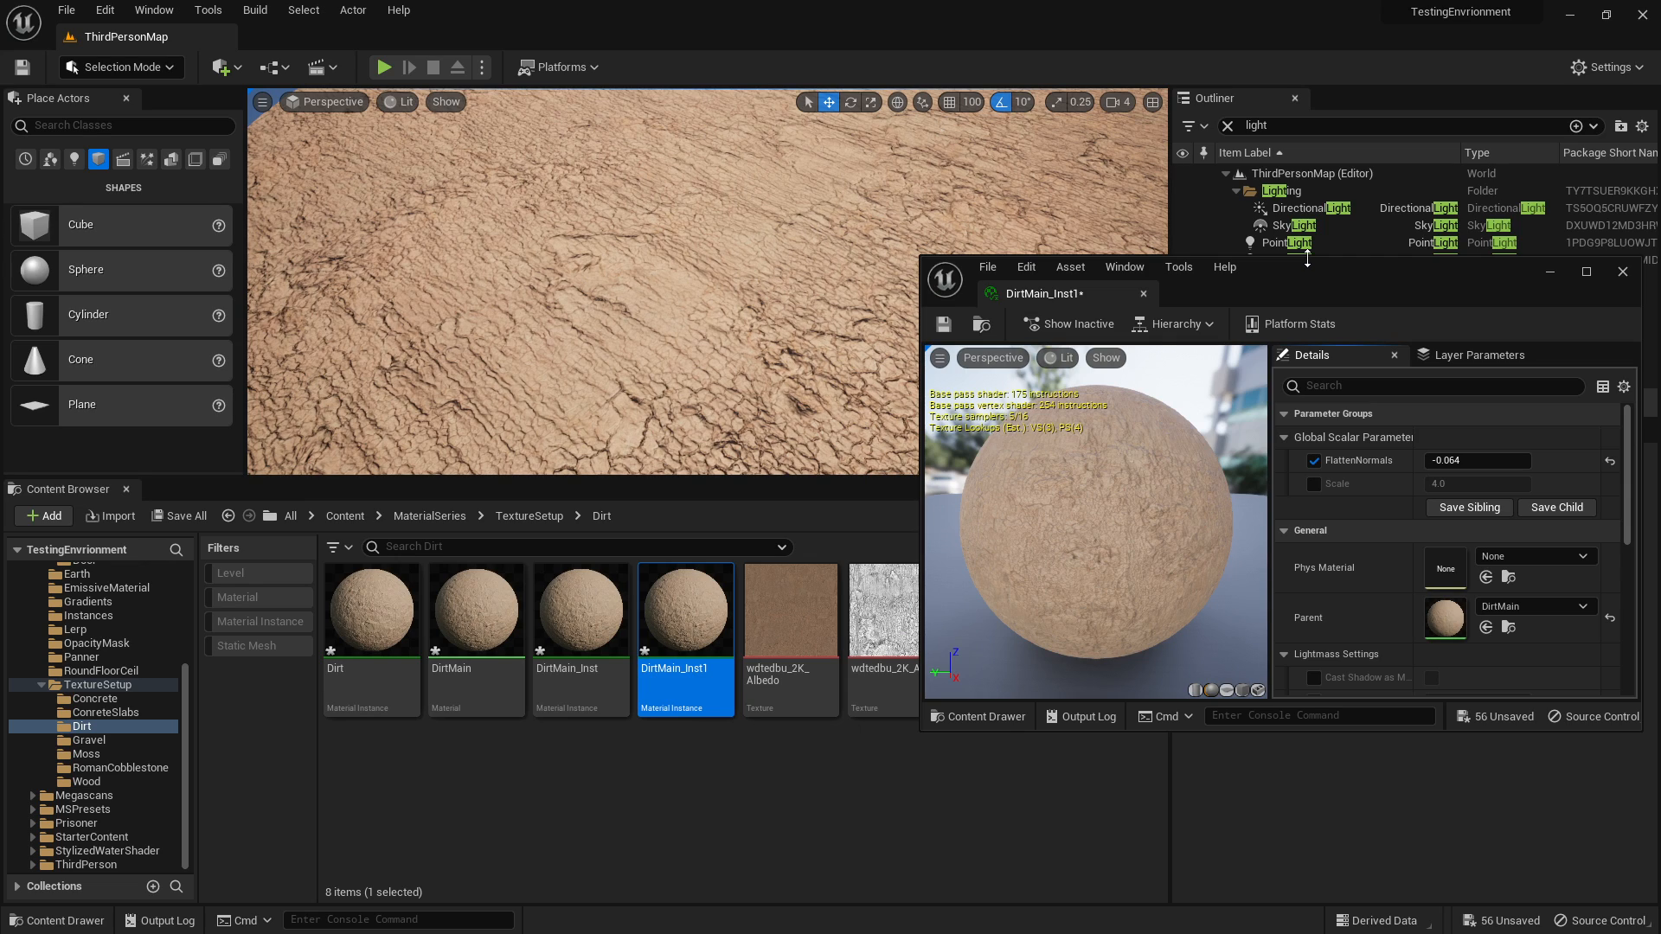
pyautogui.moveTo(1308, 258)
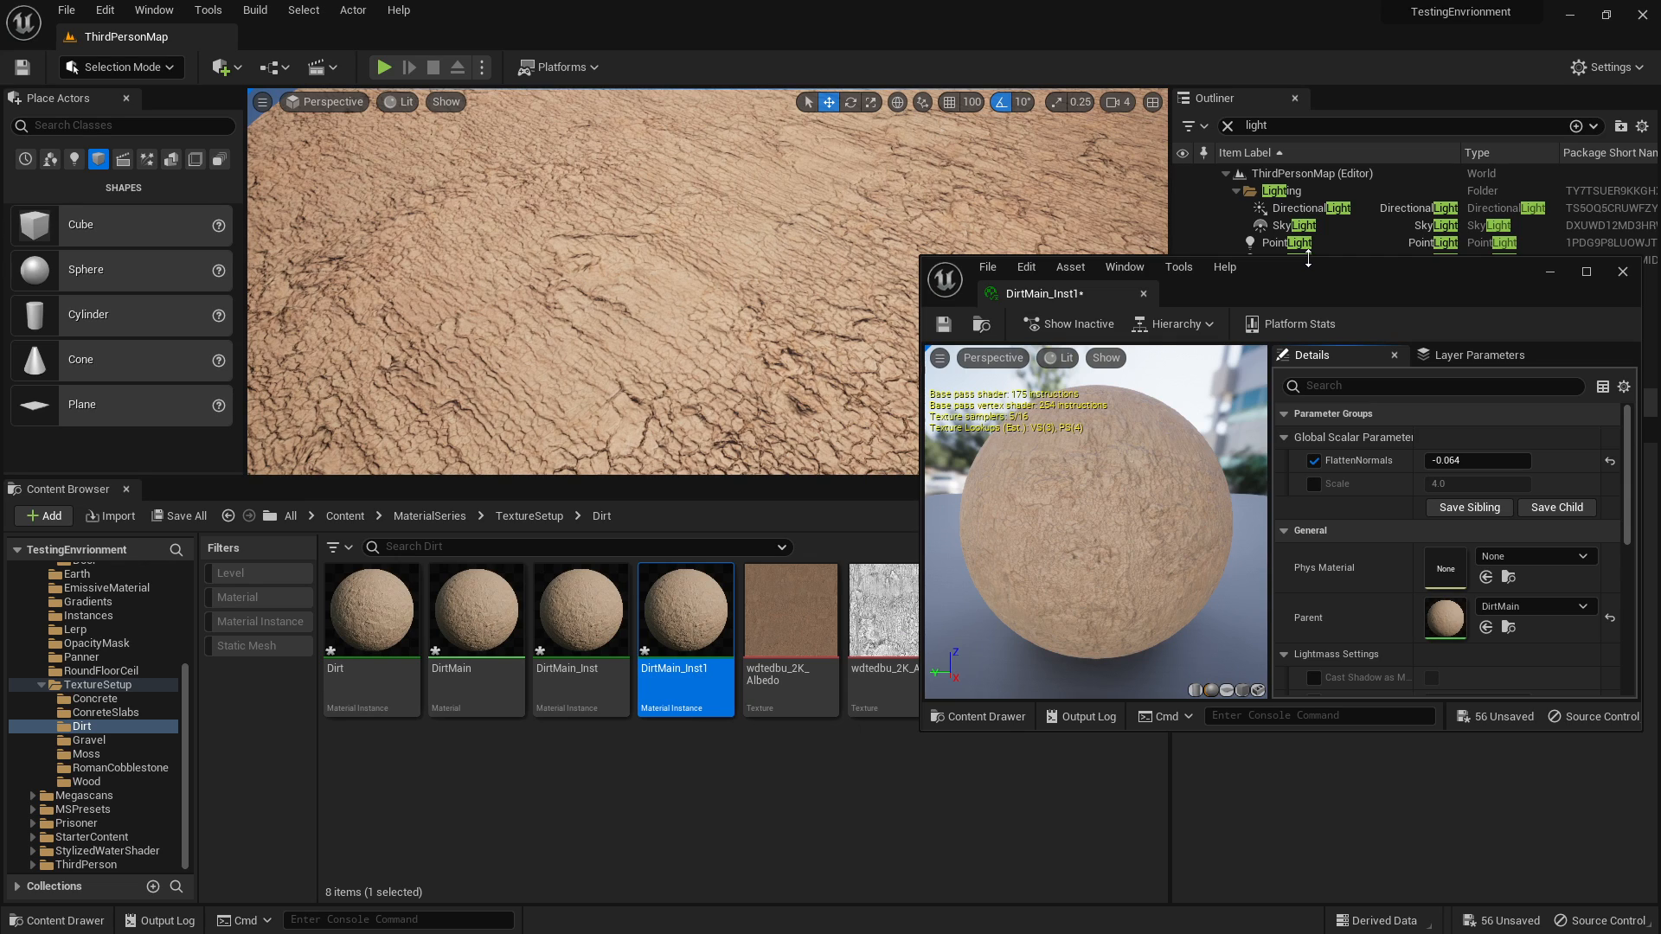